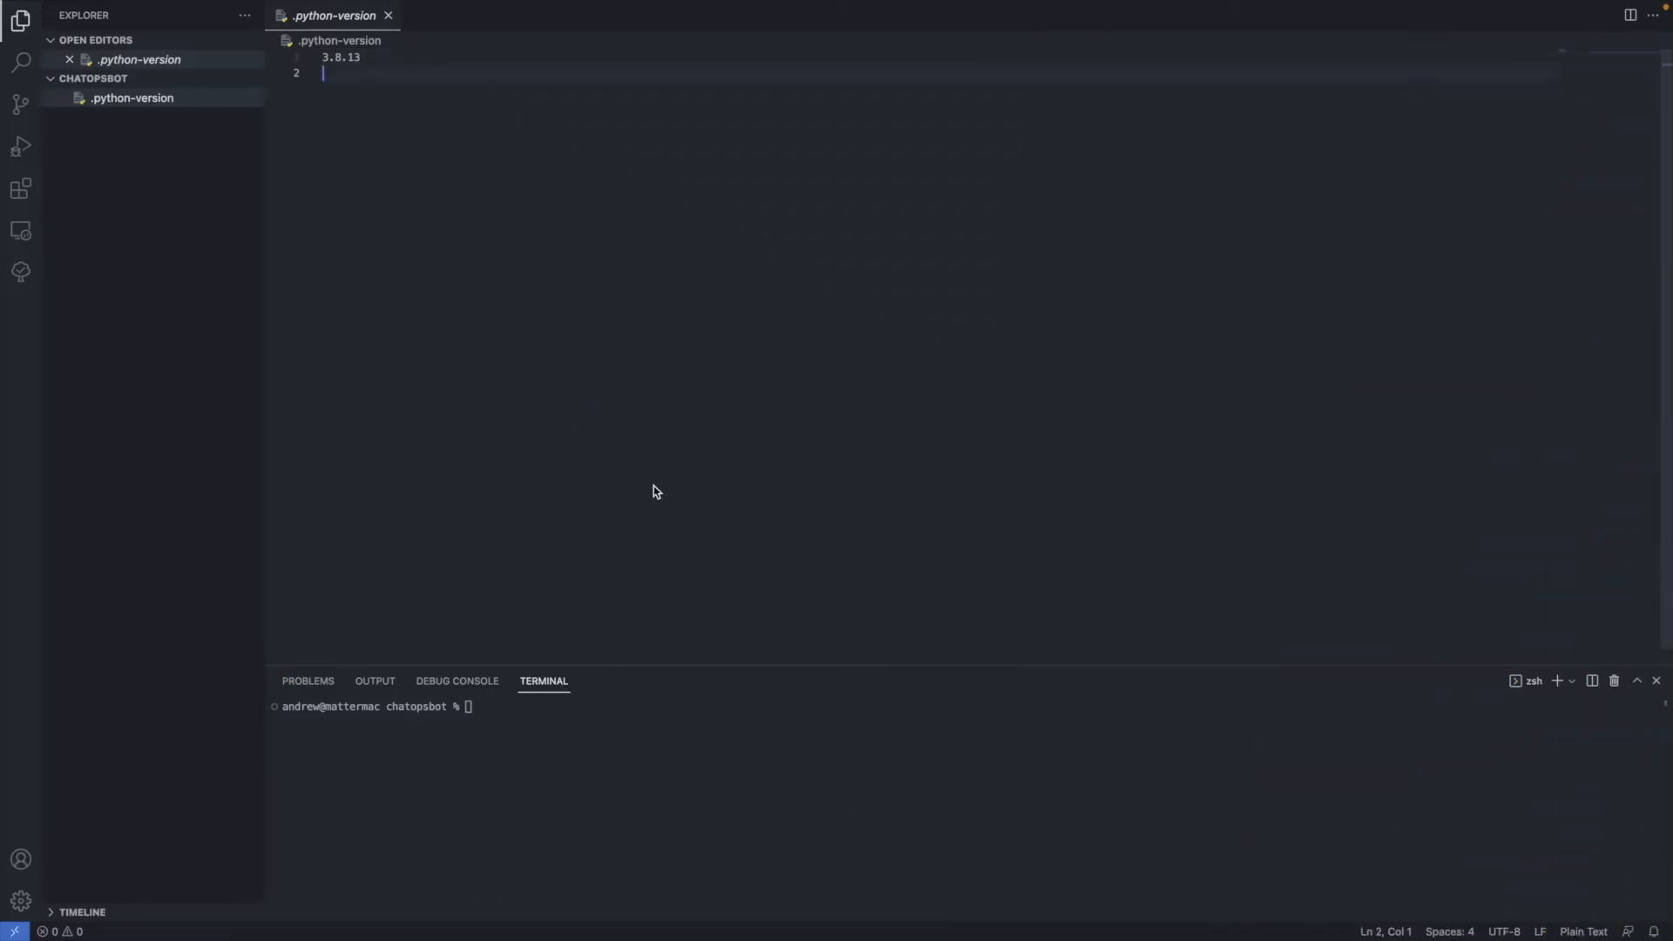
- Create the chatopsbot virtual environment with pyenv exec python3 -m venv
text(pyenv exec python3 -V)
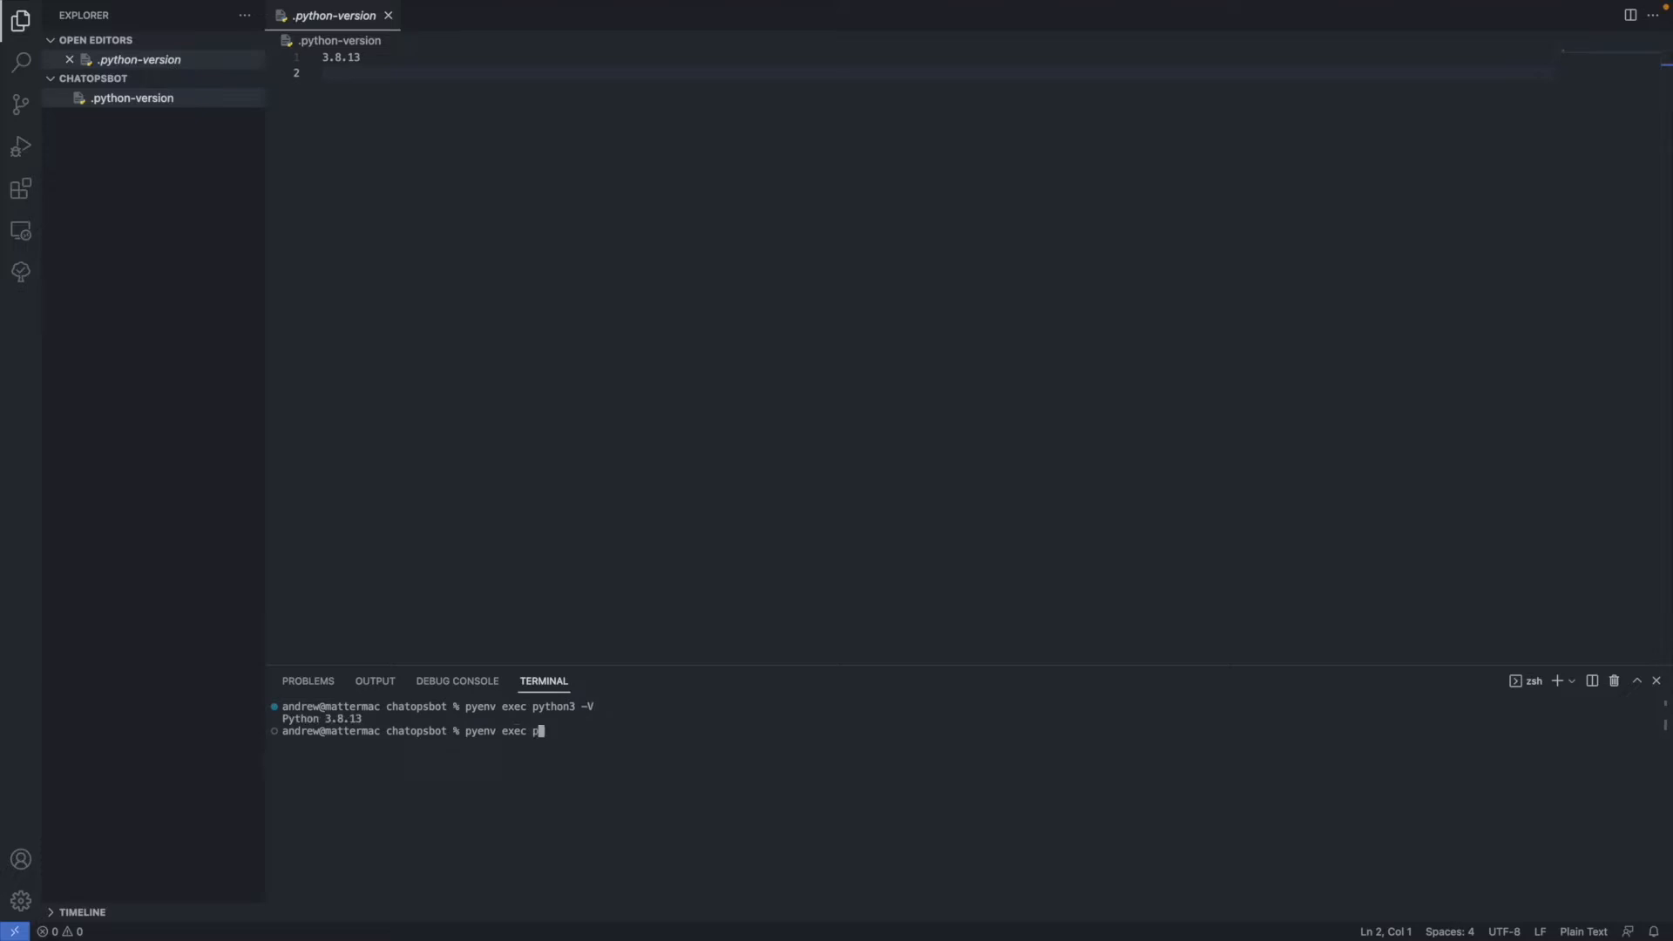
text(ython3 -m venv)
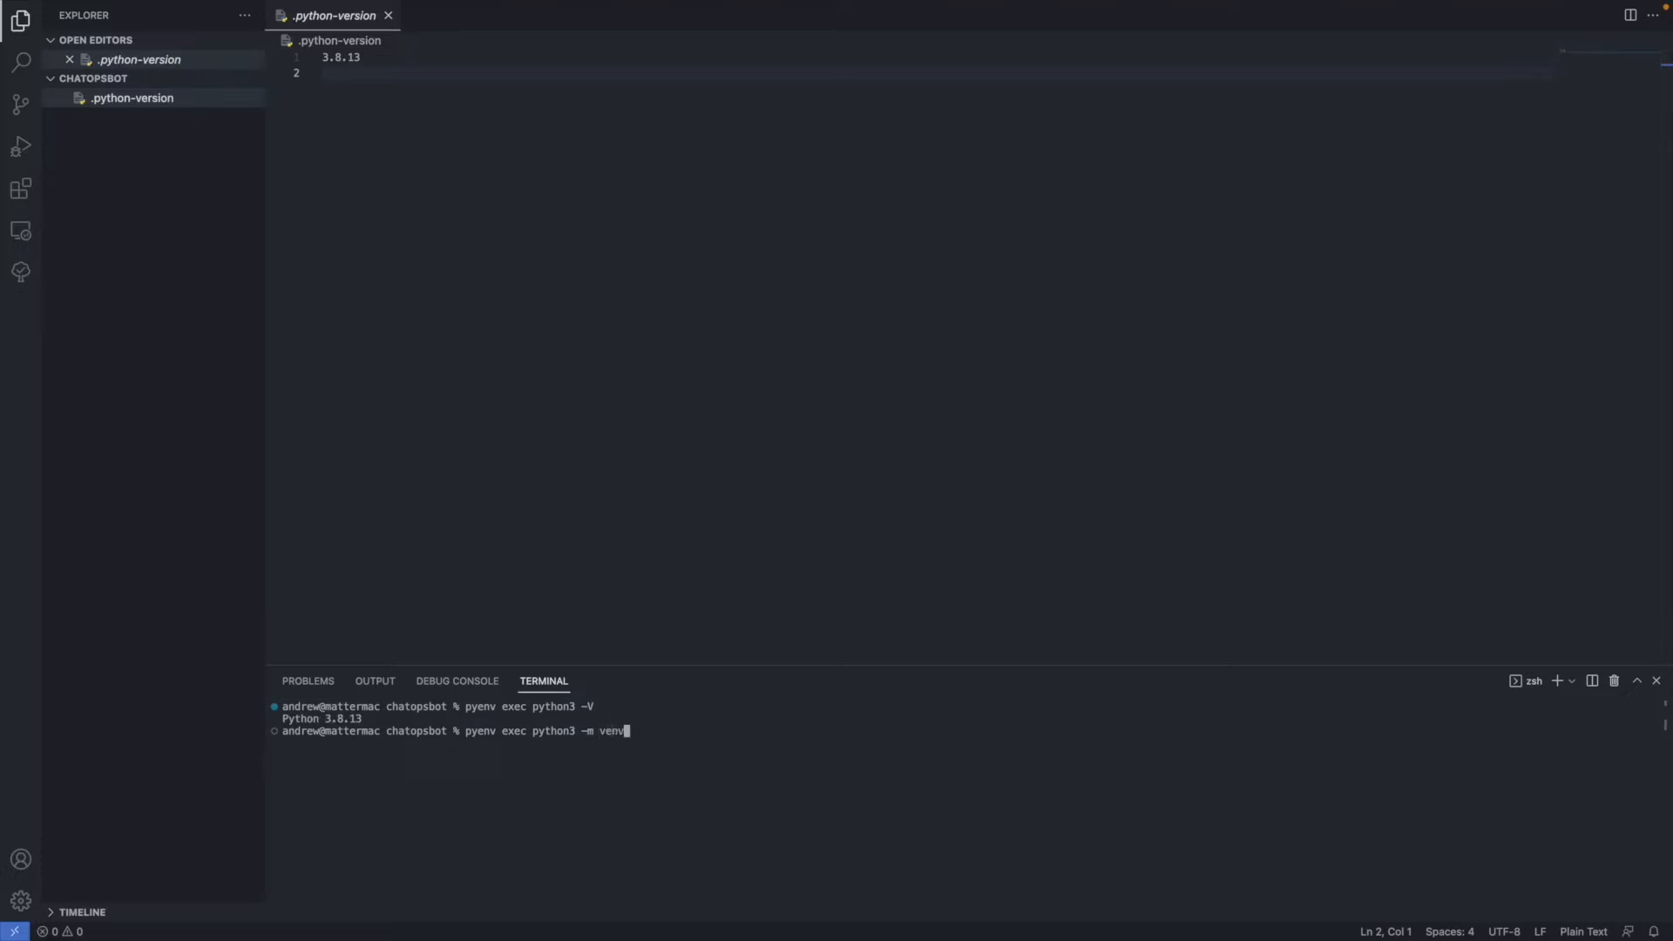
text(chatopsbot)
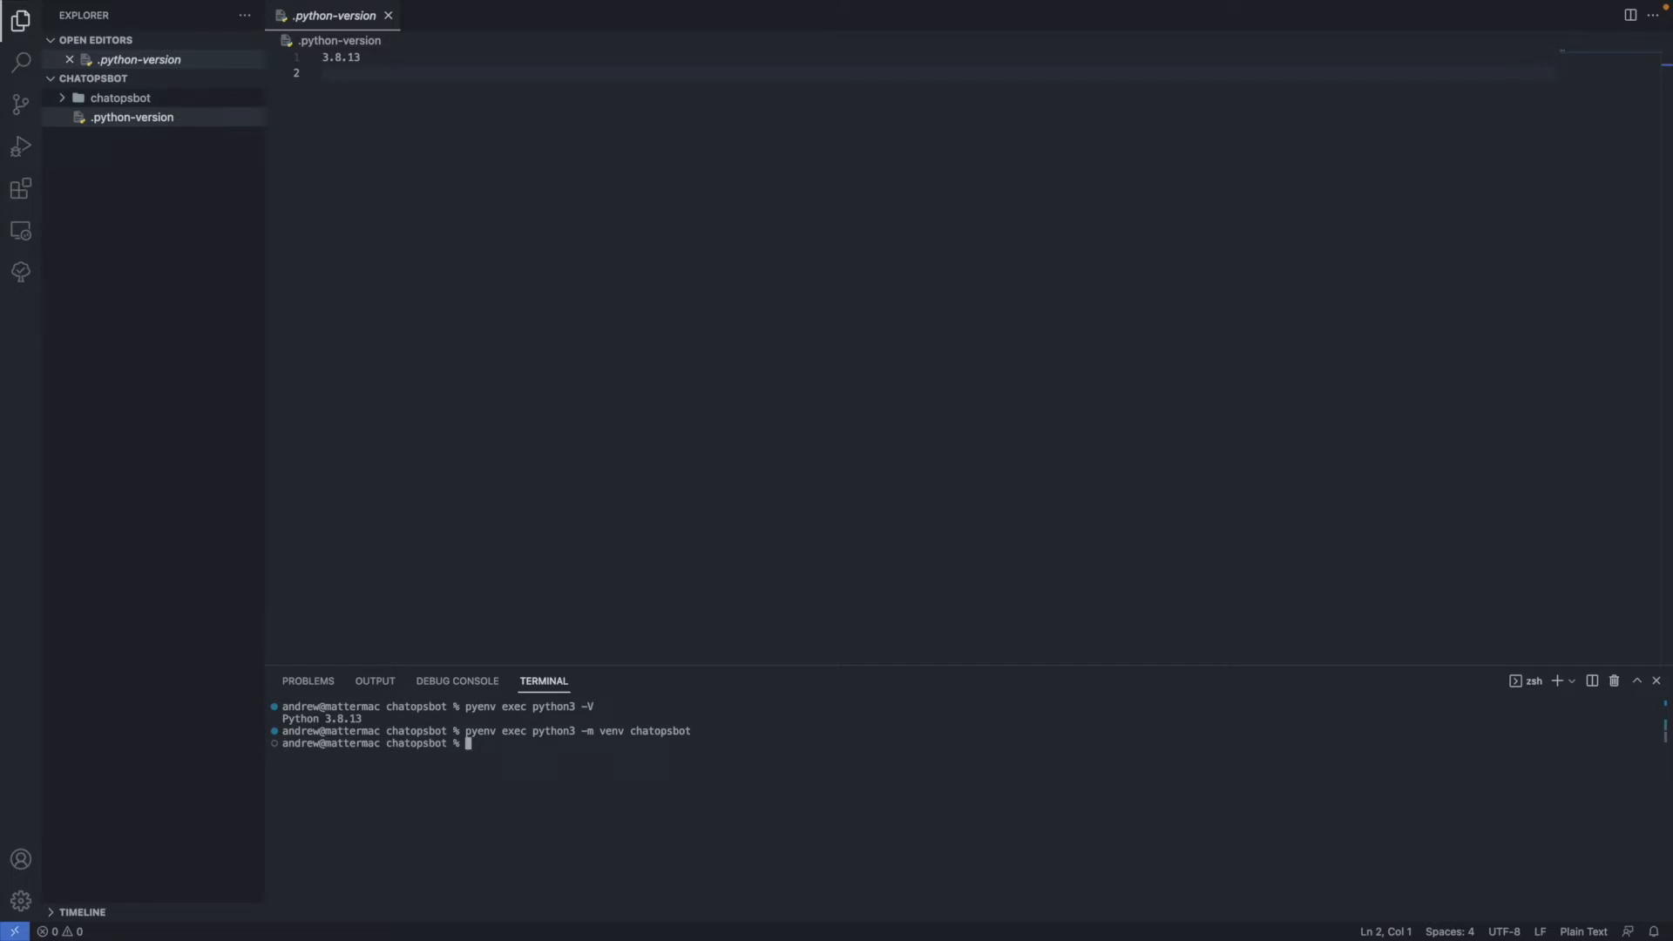
- Activate chatopsbot via source chatopsbot/bin/activate and begin pip installing errbot
text(source chatopsbot/bin)
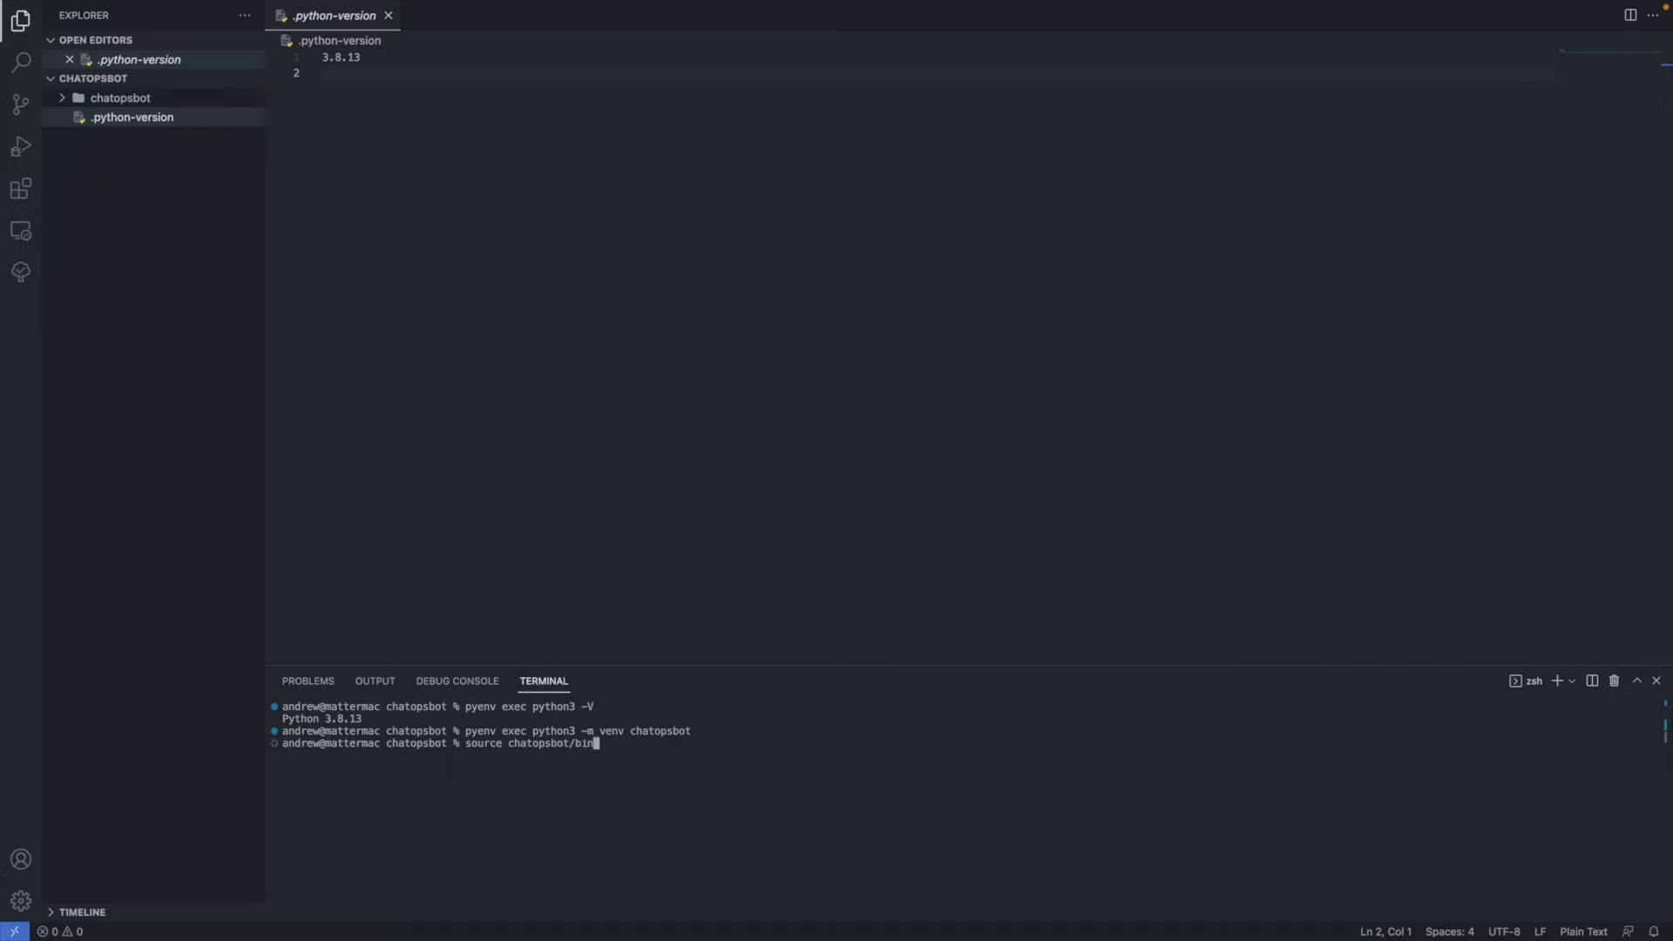
text(/activate)
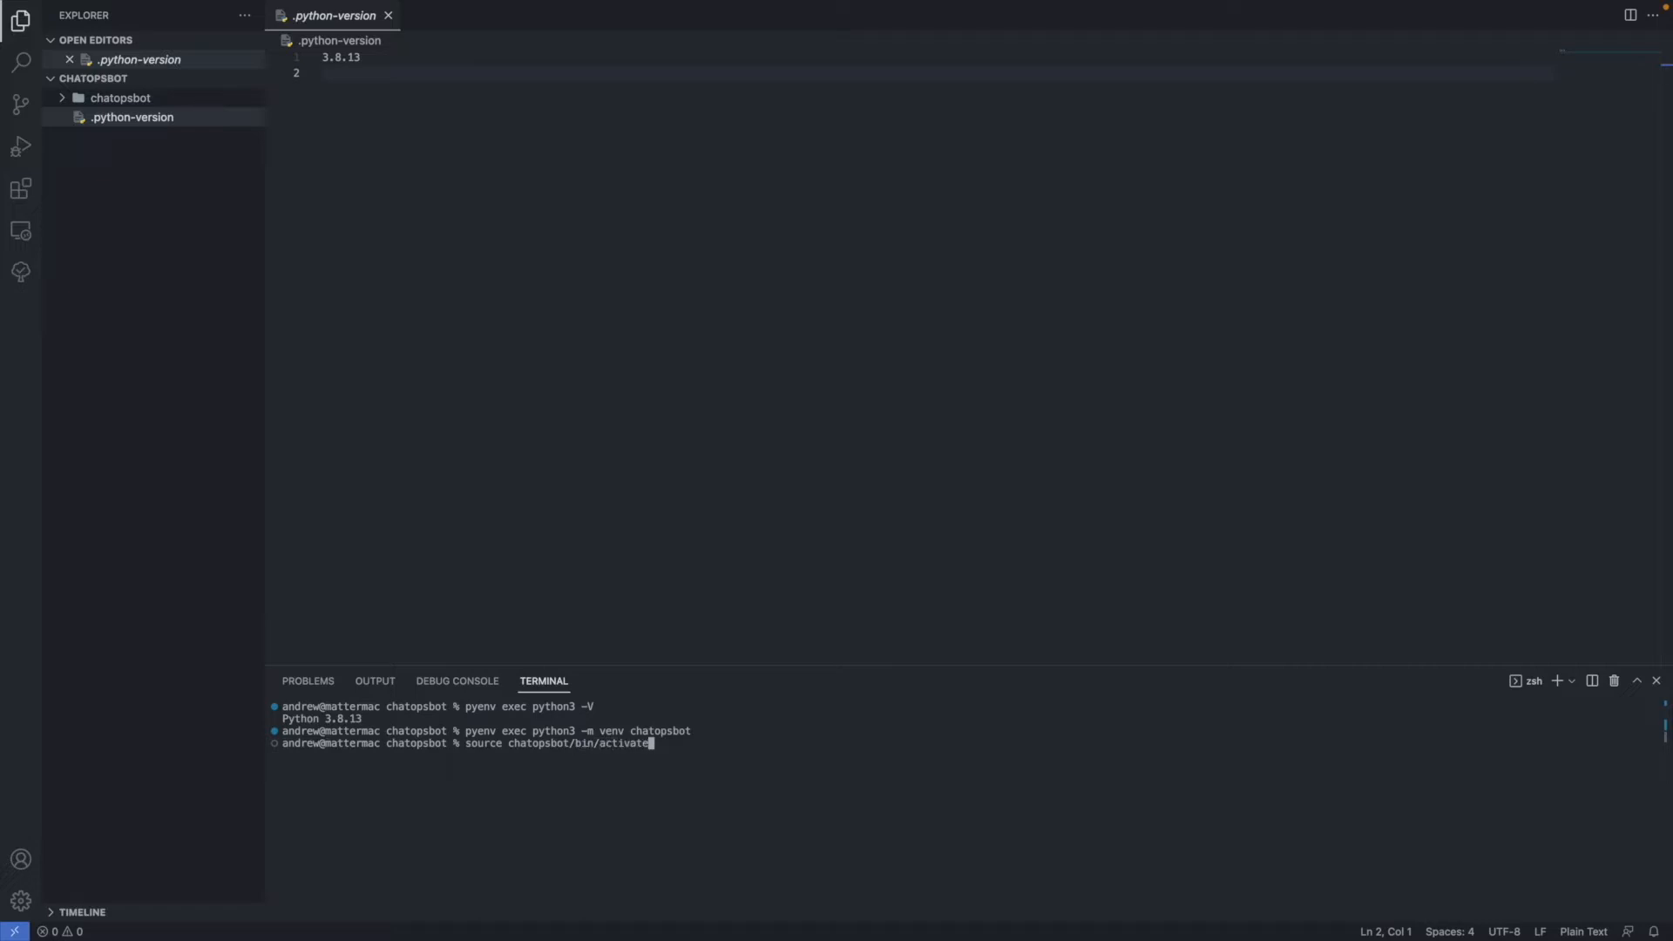
text(pip ins)
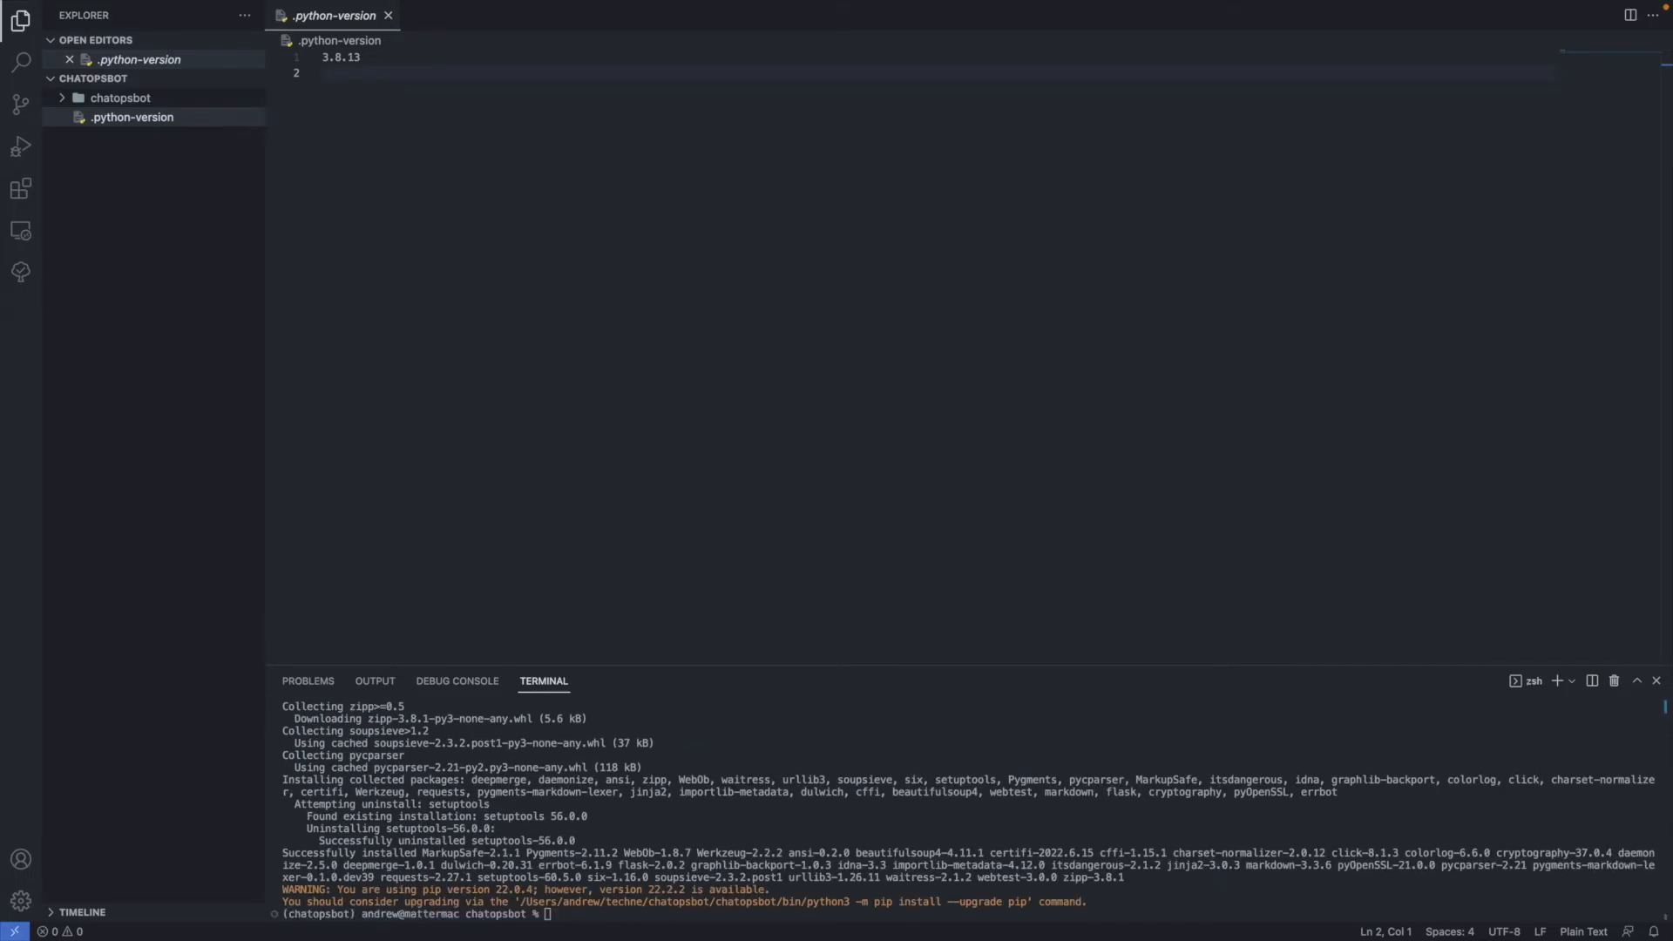
- Clone errbot-mattermost-backend, run errbot --init and browse the generated bot files
text(git clone)
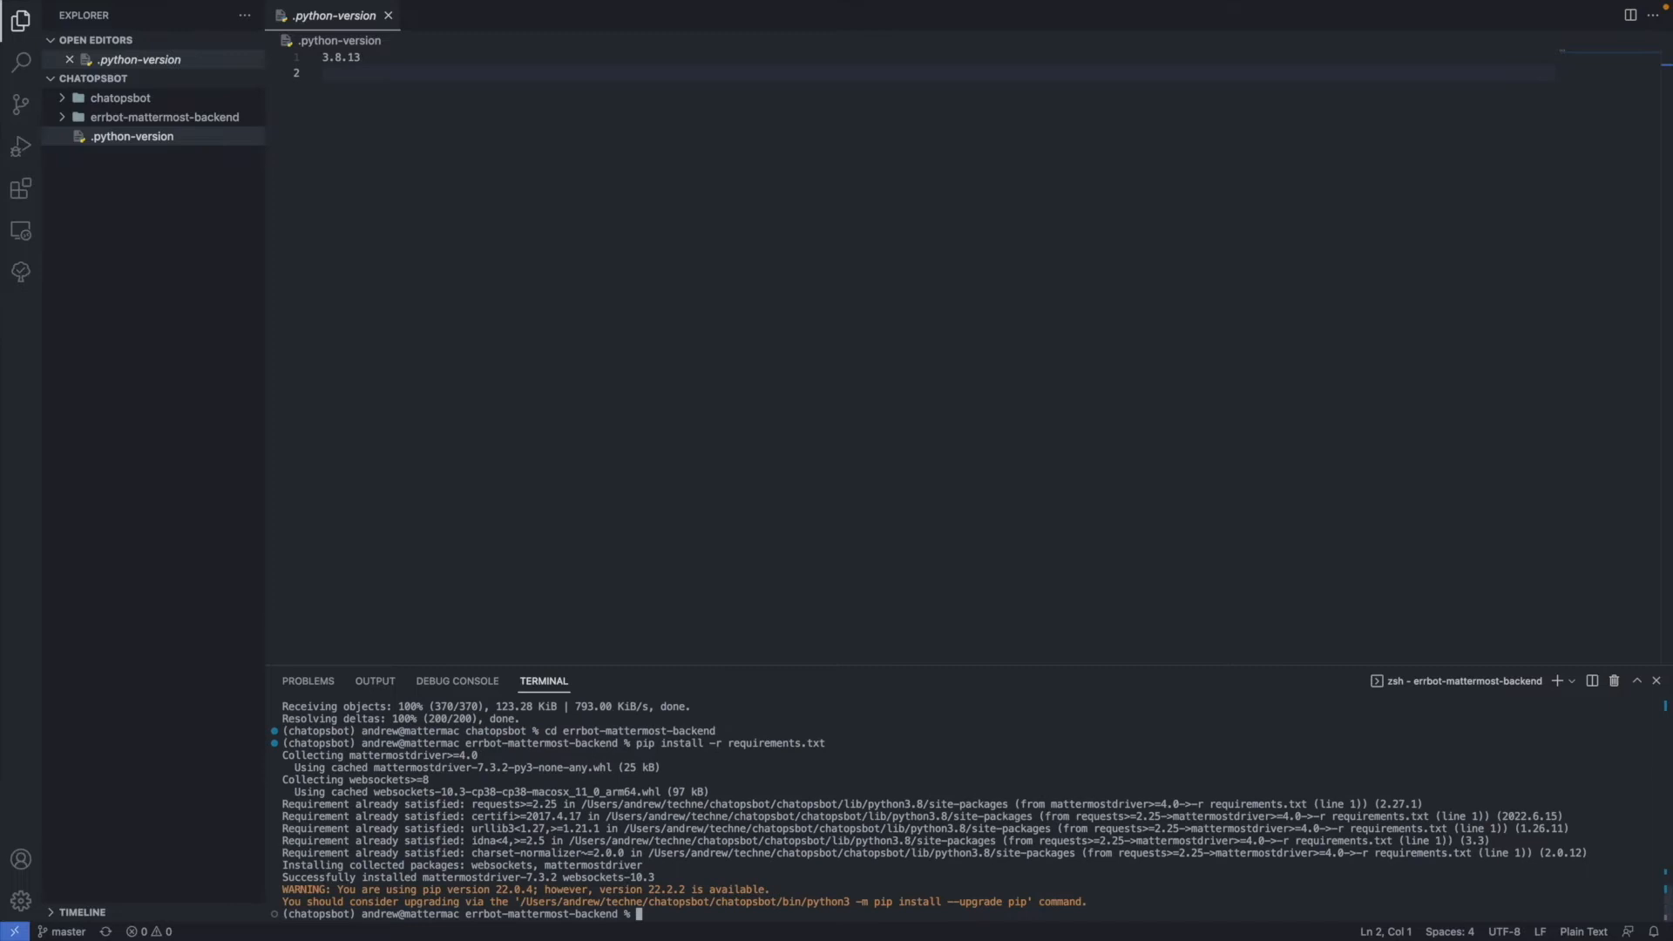
text(errbot --init)
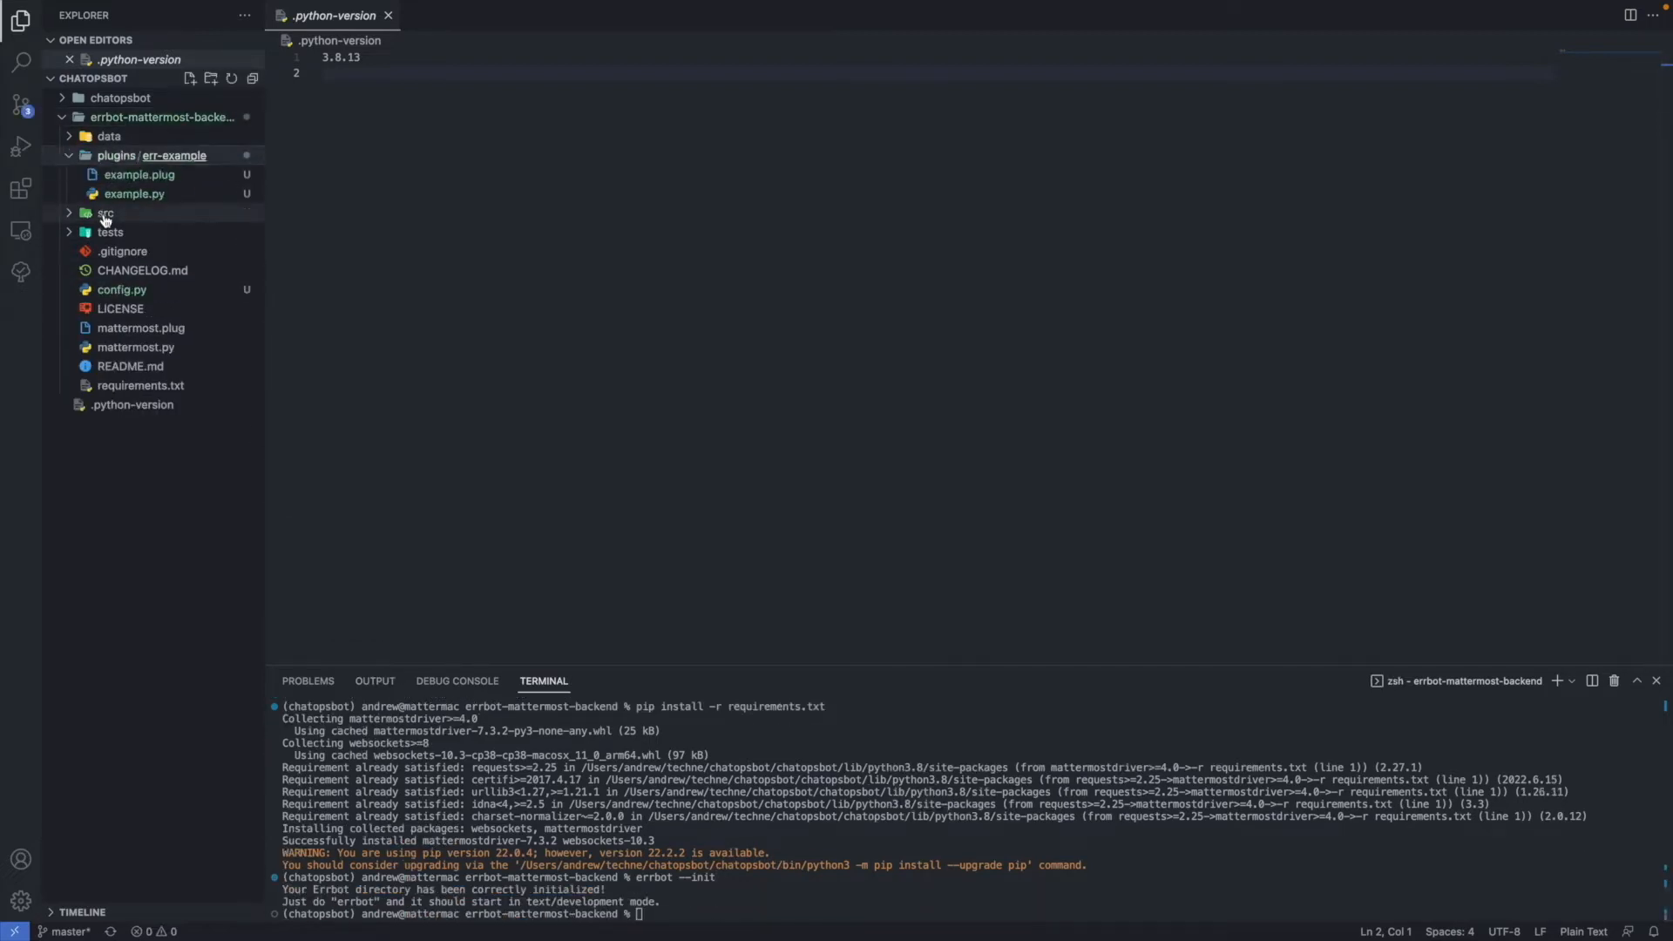
click(108, 136)
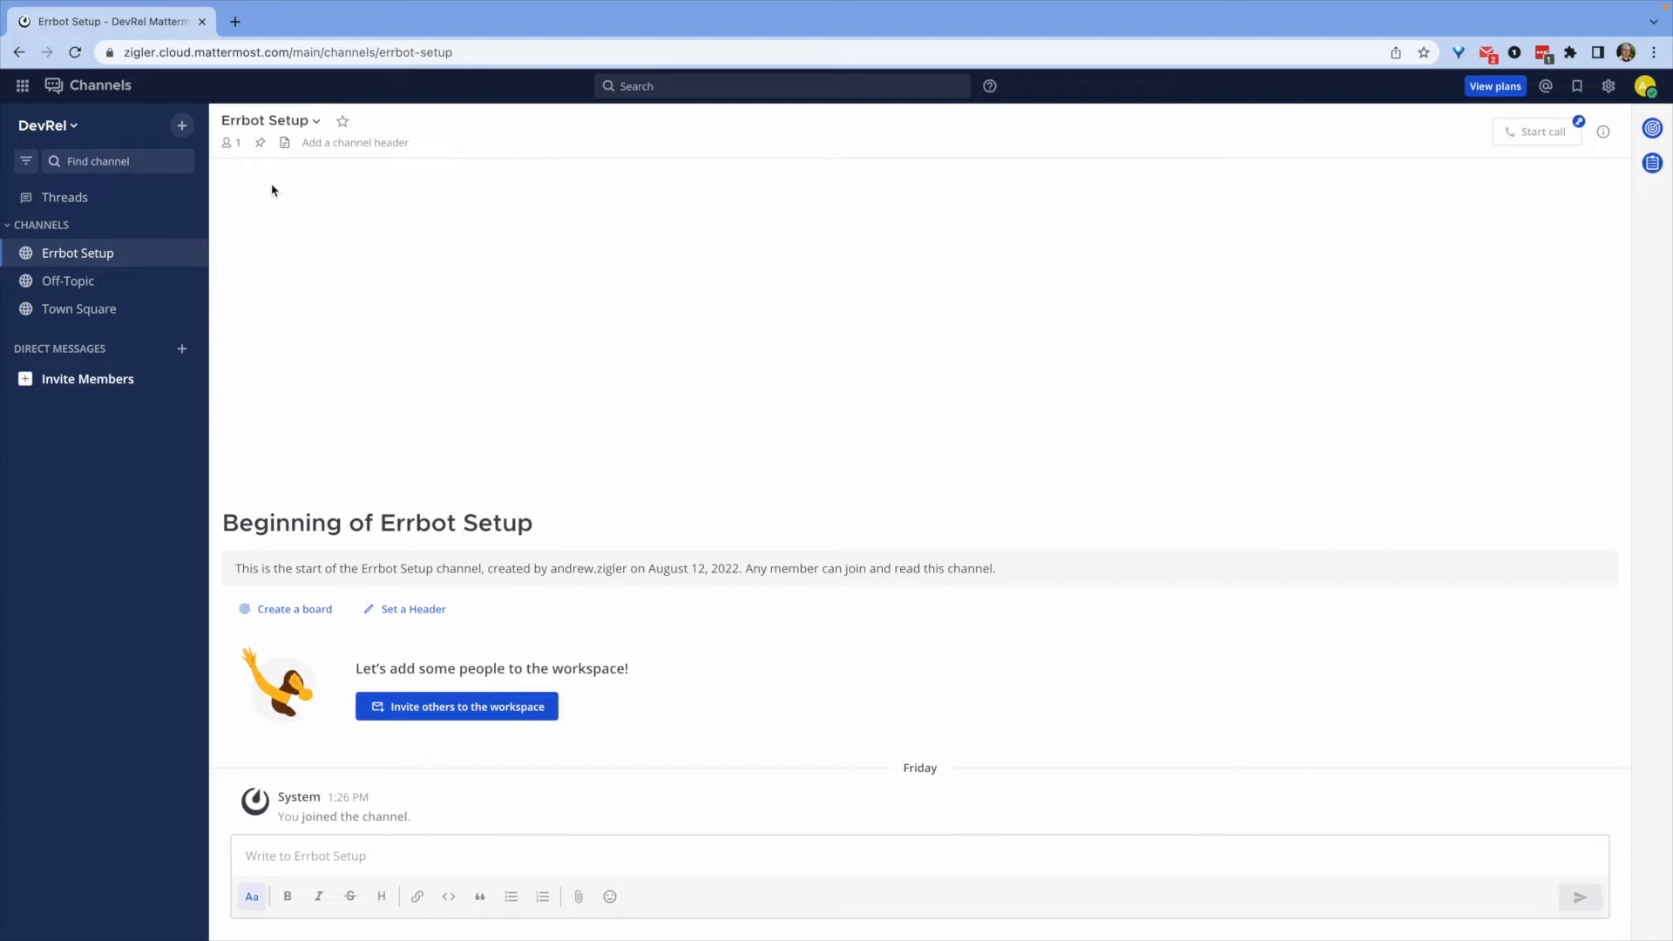
- In System Console Bot Accounts, start a new bot account named errbot
click(21, 86)
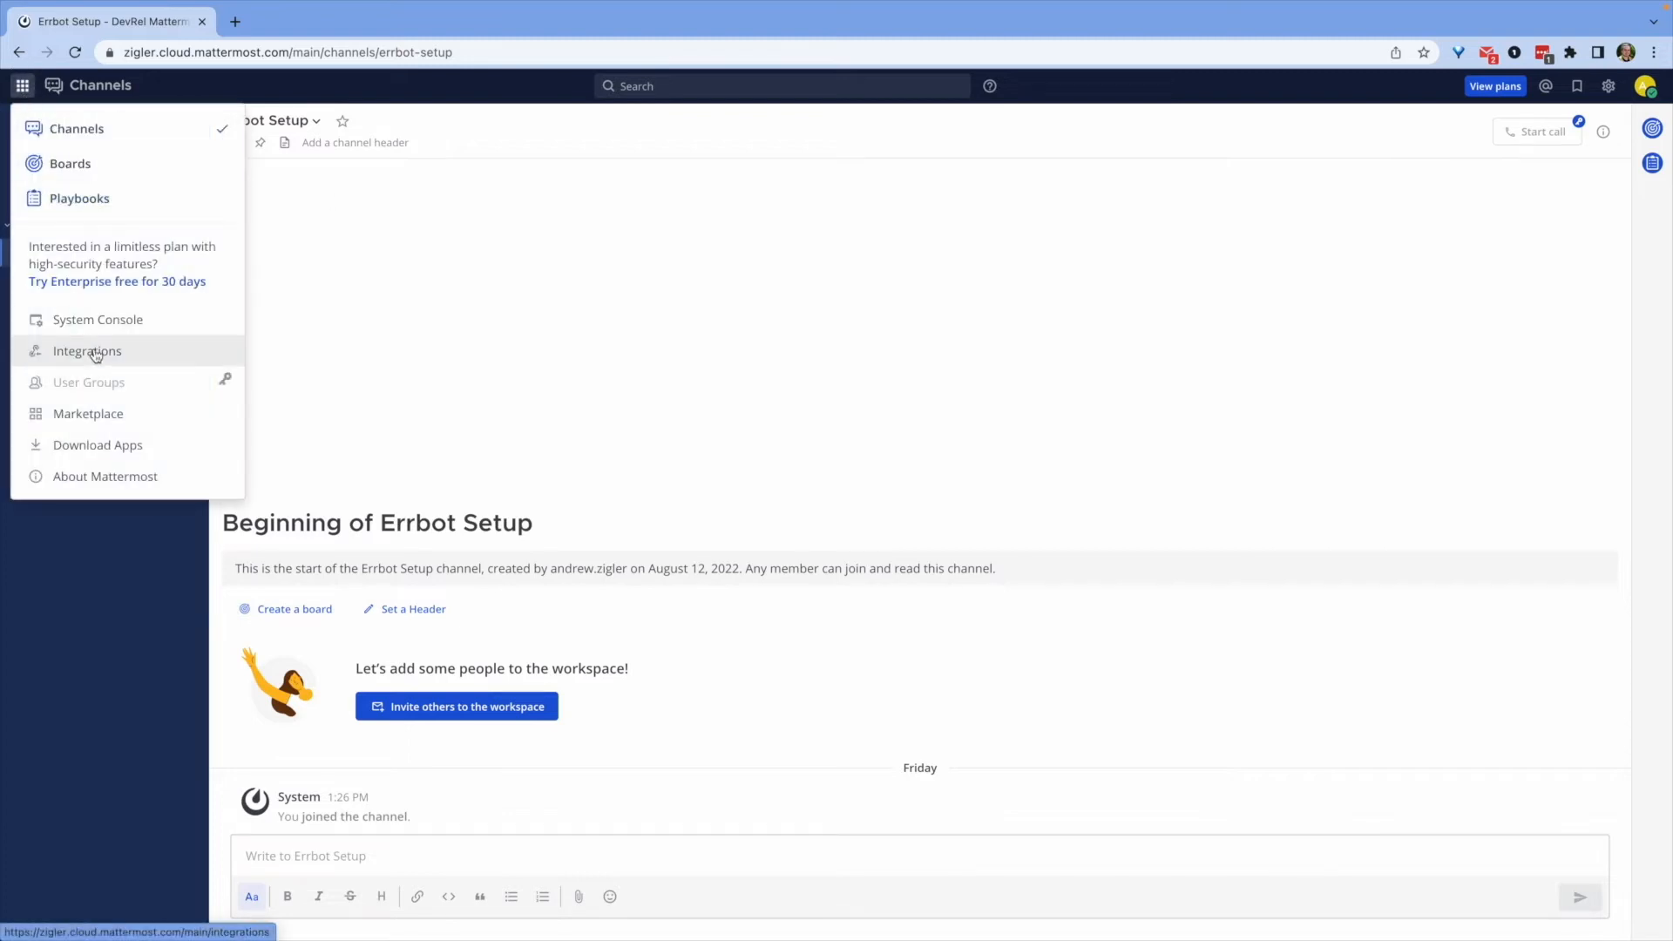
click(87, 351)
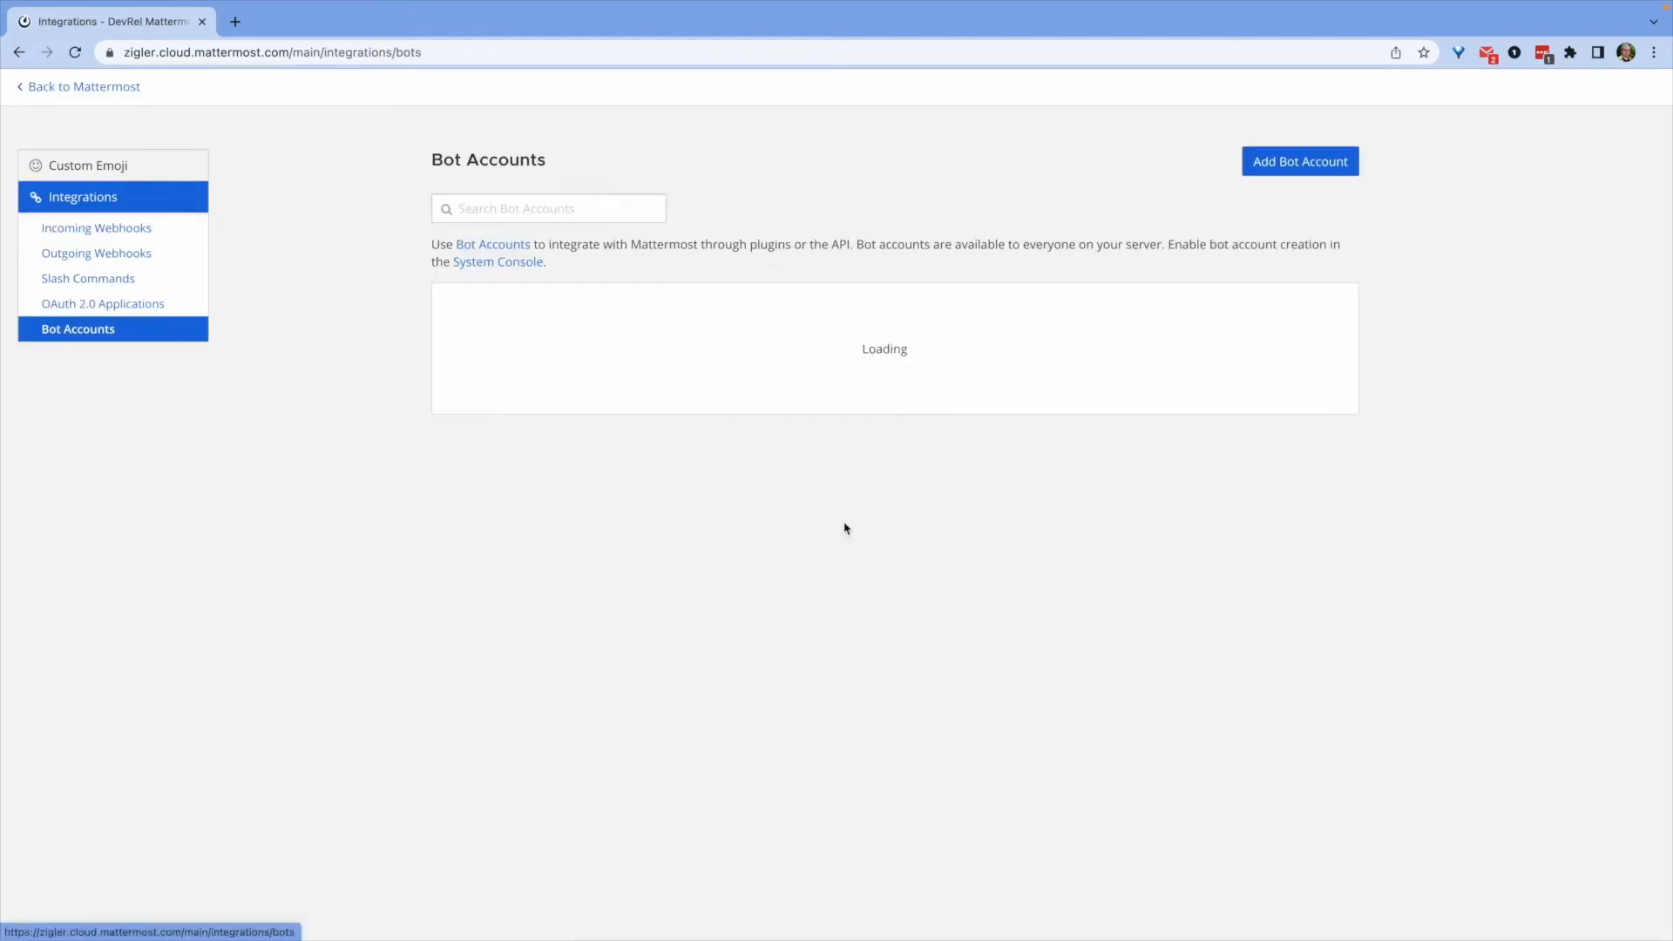
click(1298, 161)
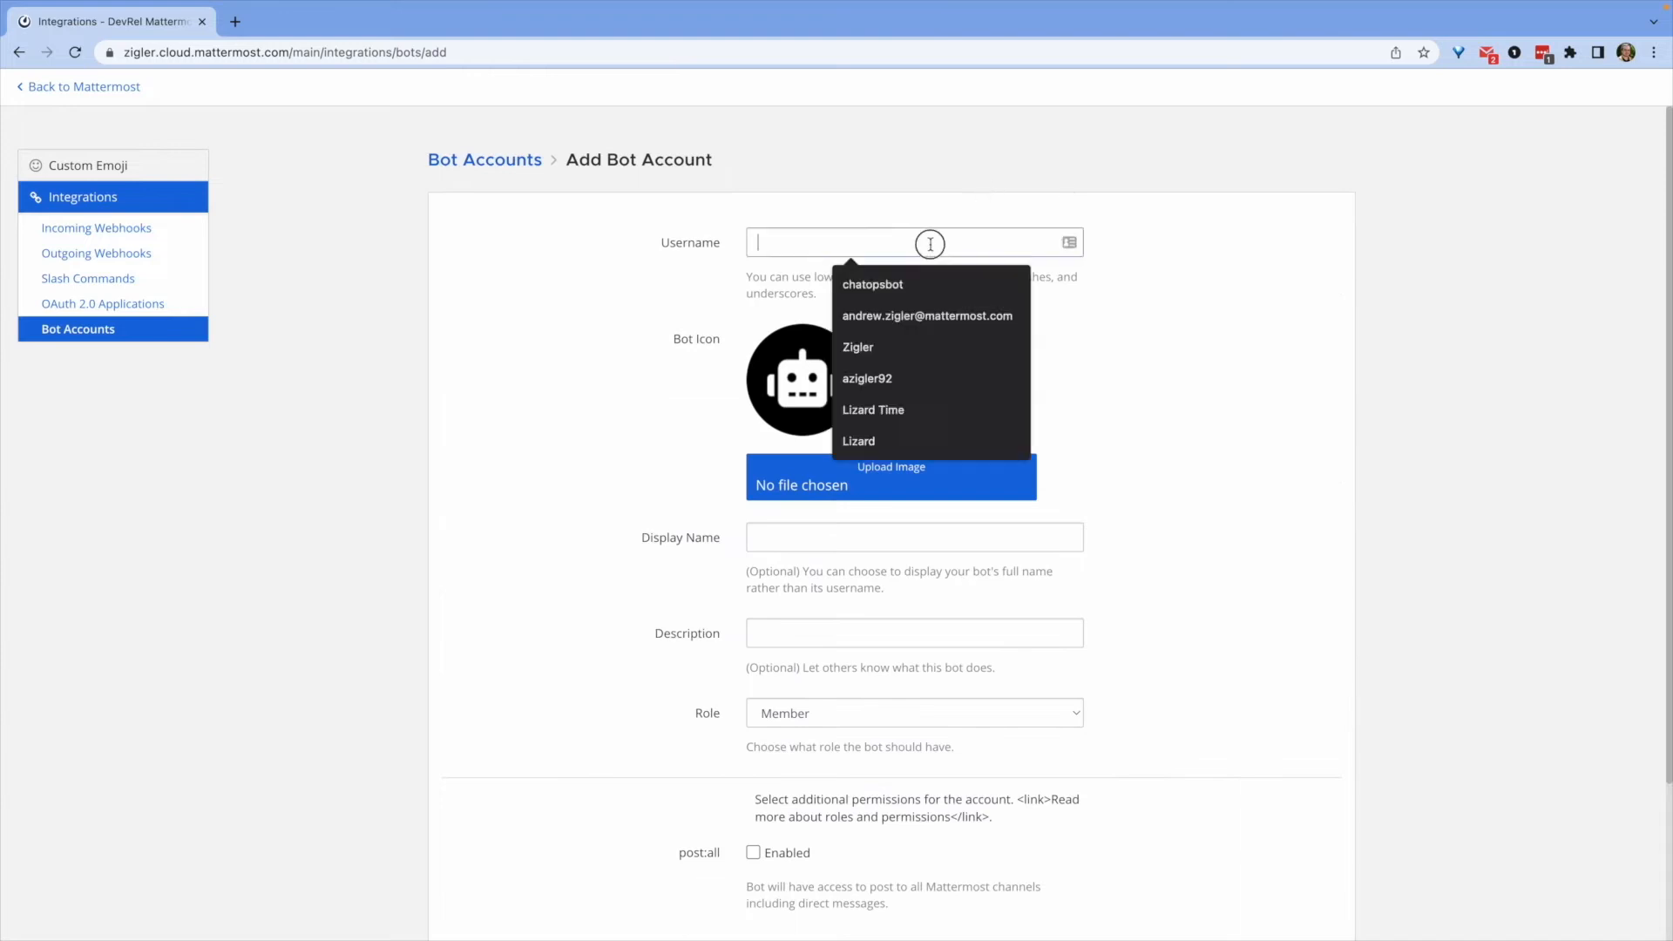
text(errbot)
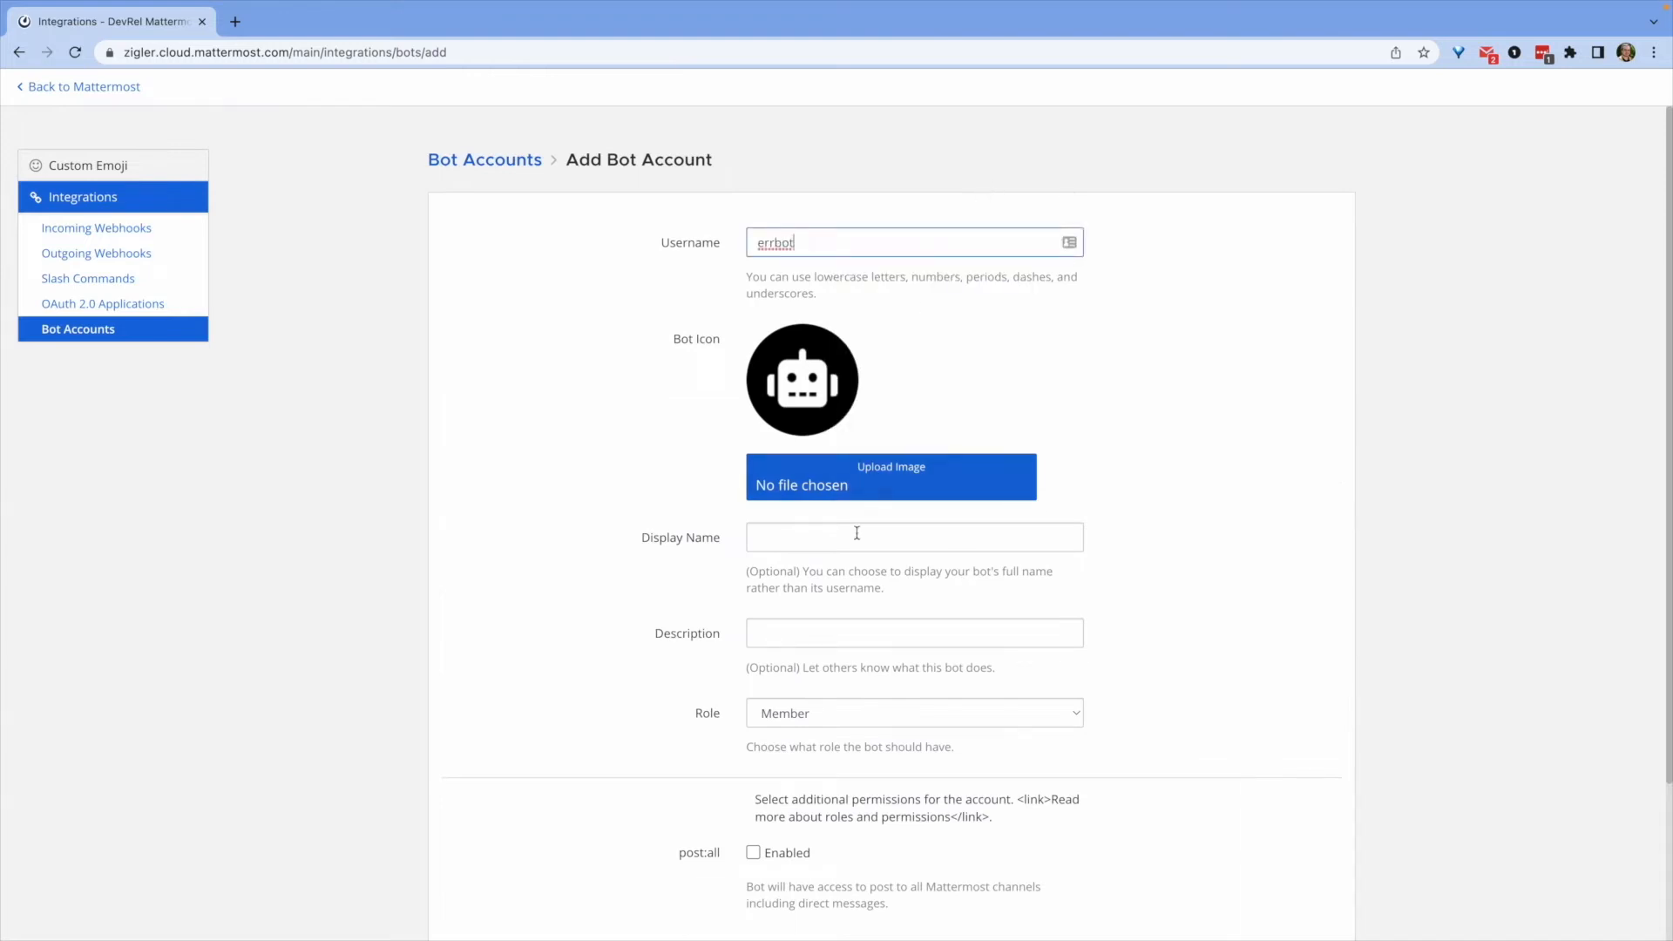
- Give errbot the System Admin role, create the account and copy its access token
click(911, 713)
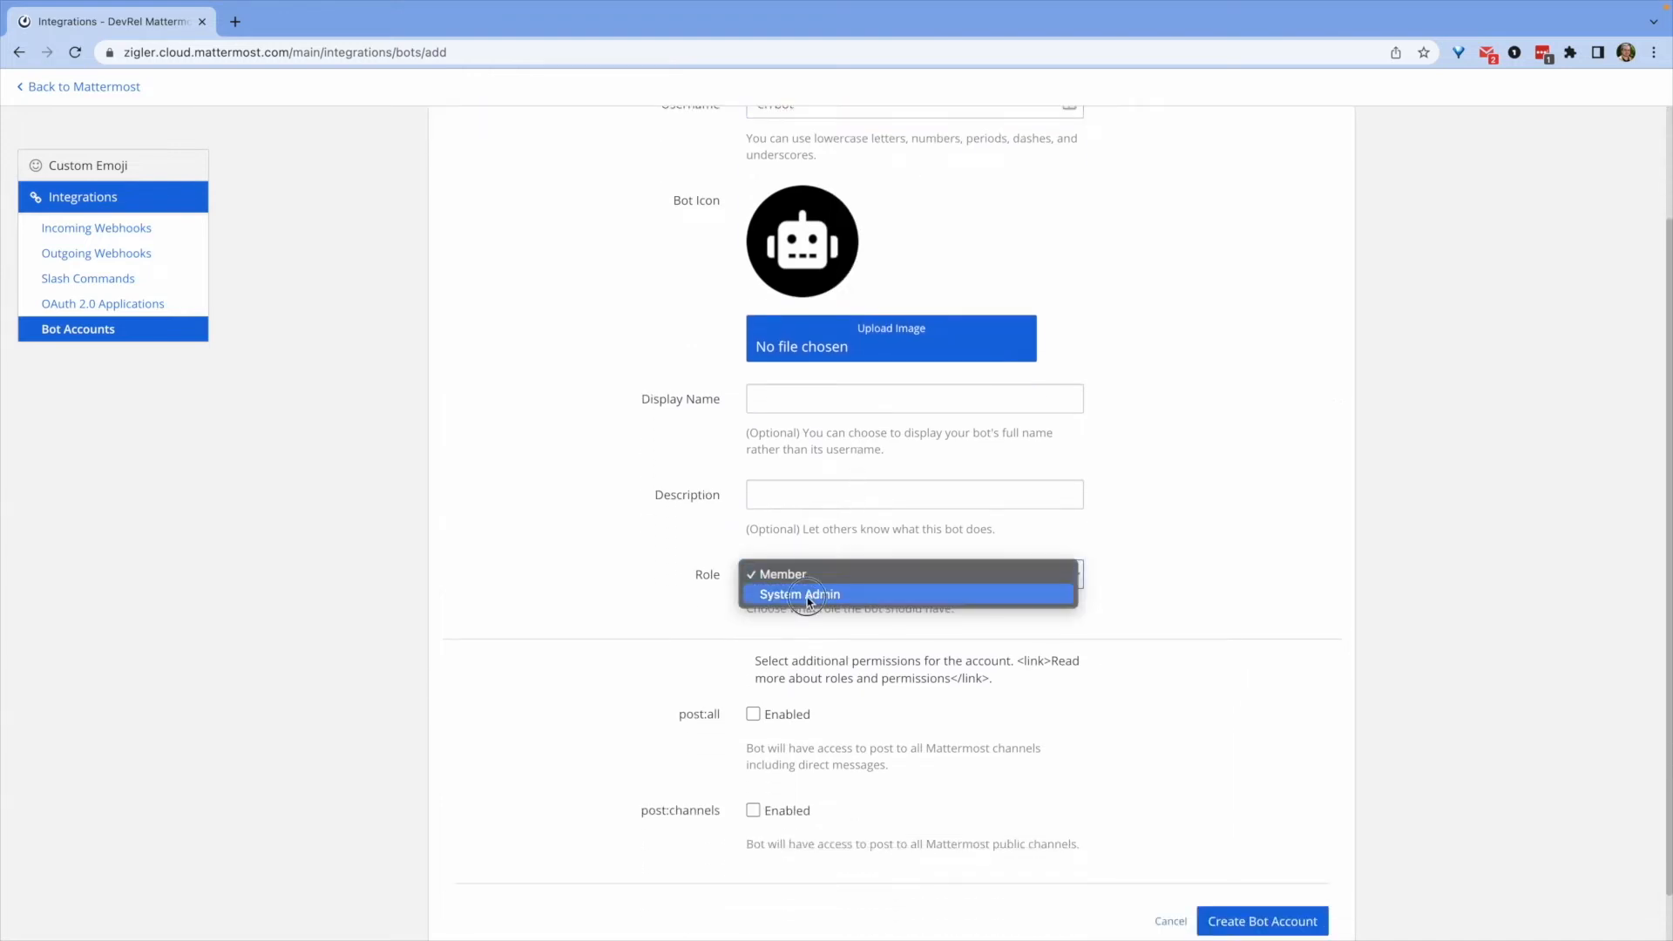
click(800, 595)
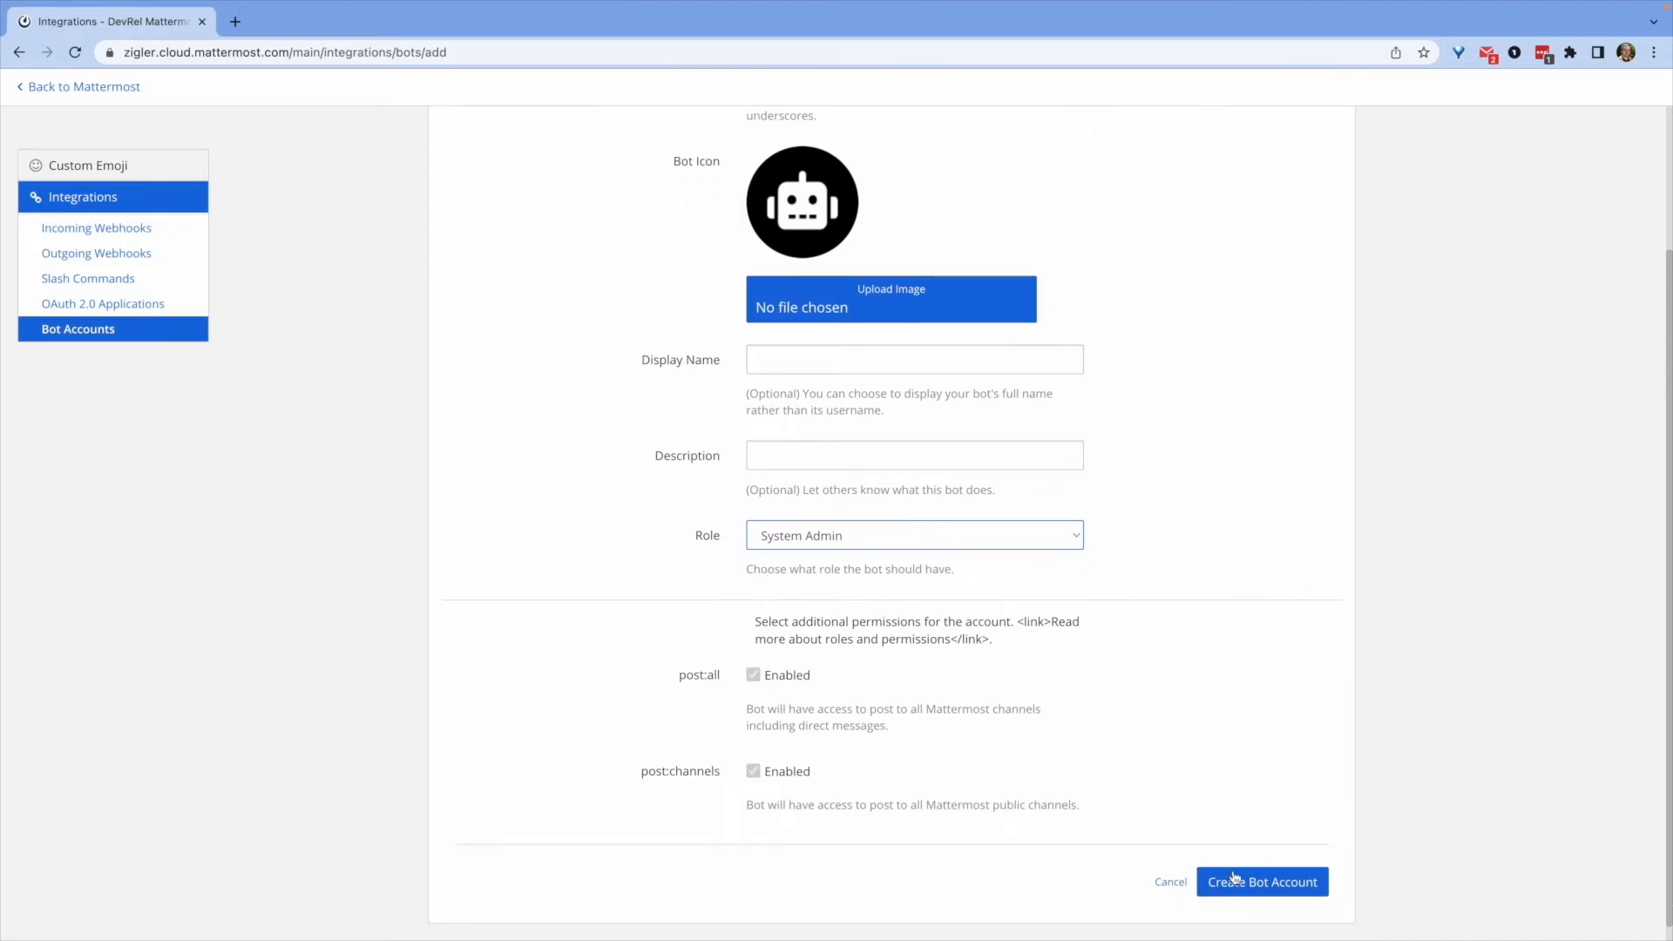
click(1261, 882)
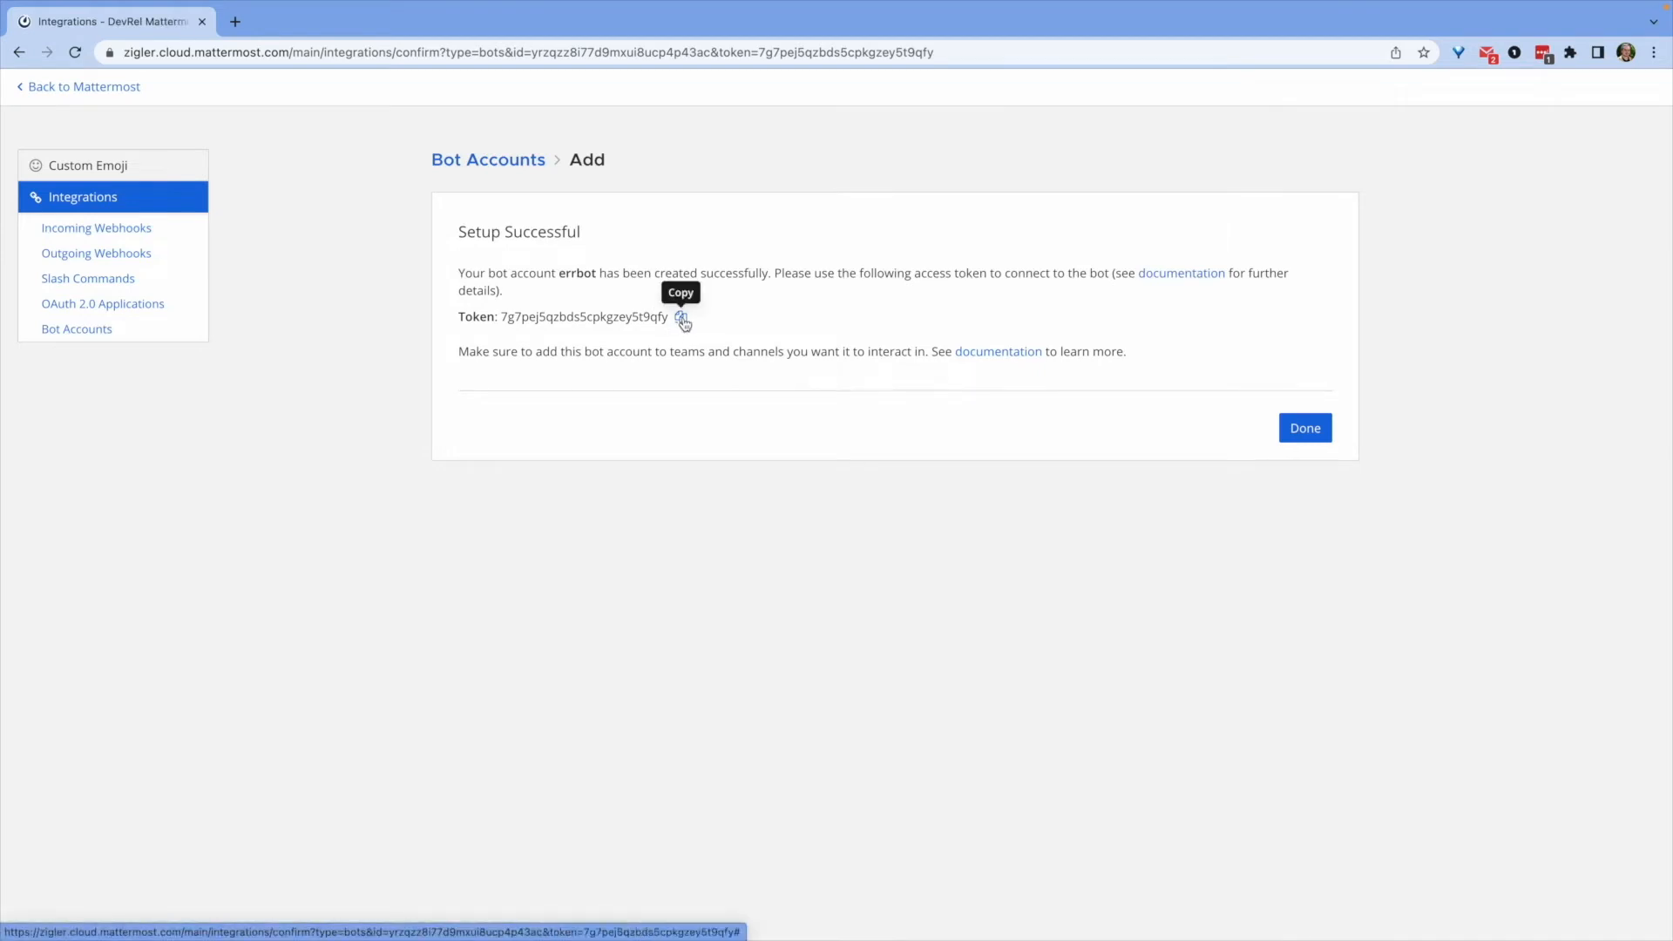
click(680, 317)
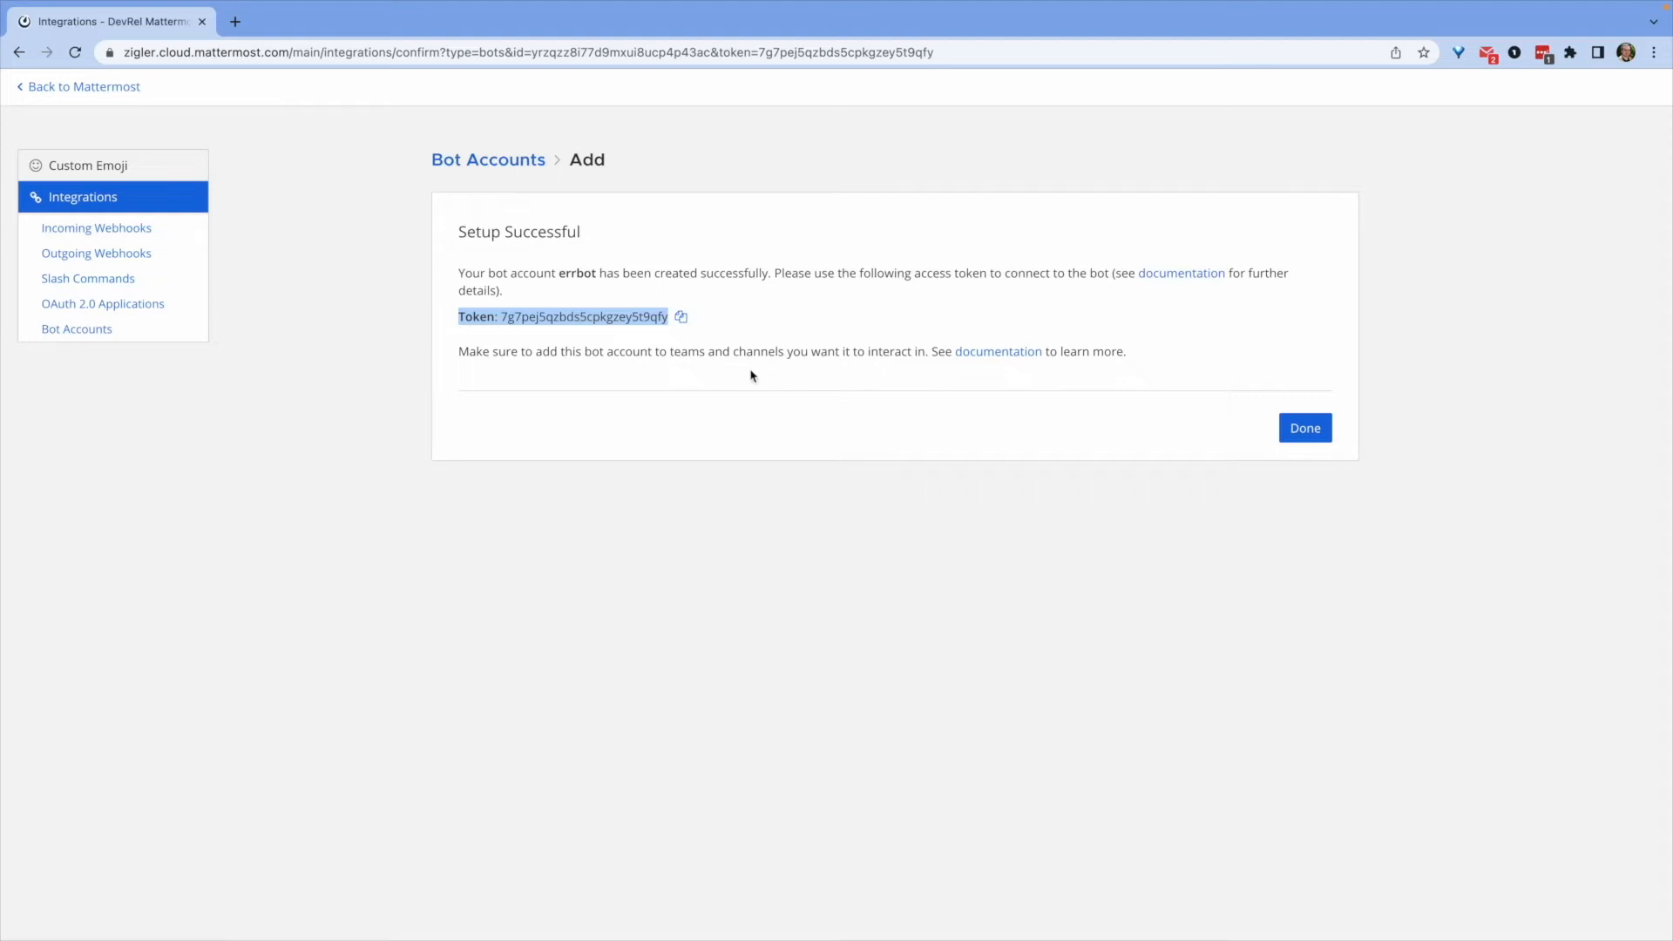
- Finish bot setup and invite errbot as a member of the DevRel team
click(1304, 429)
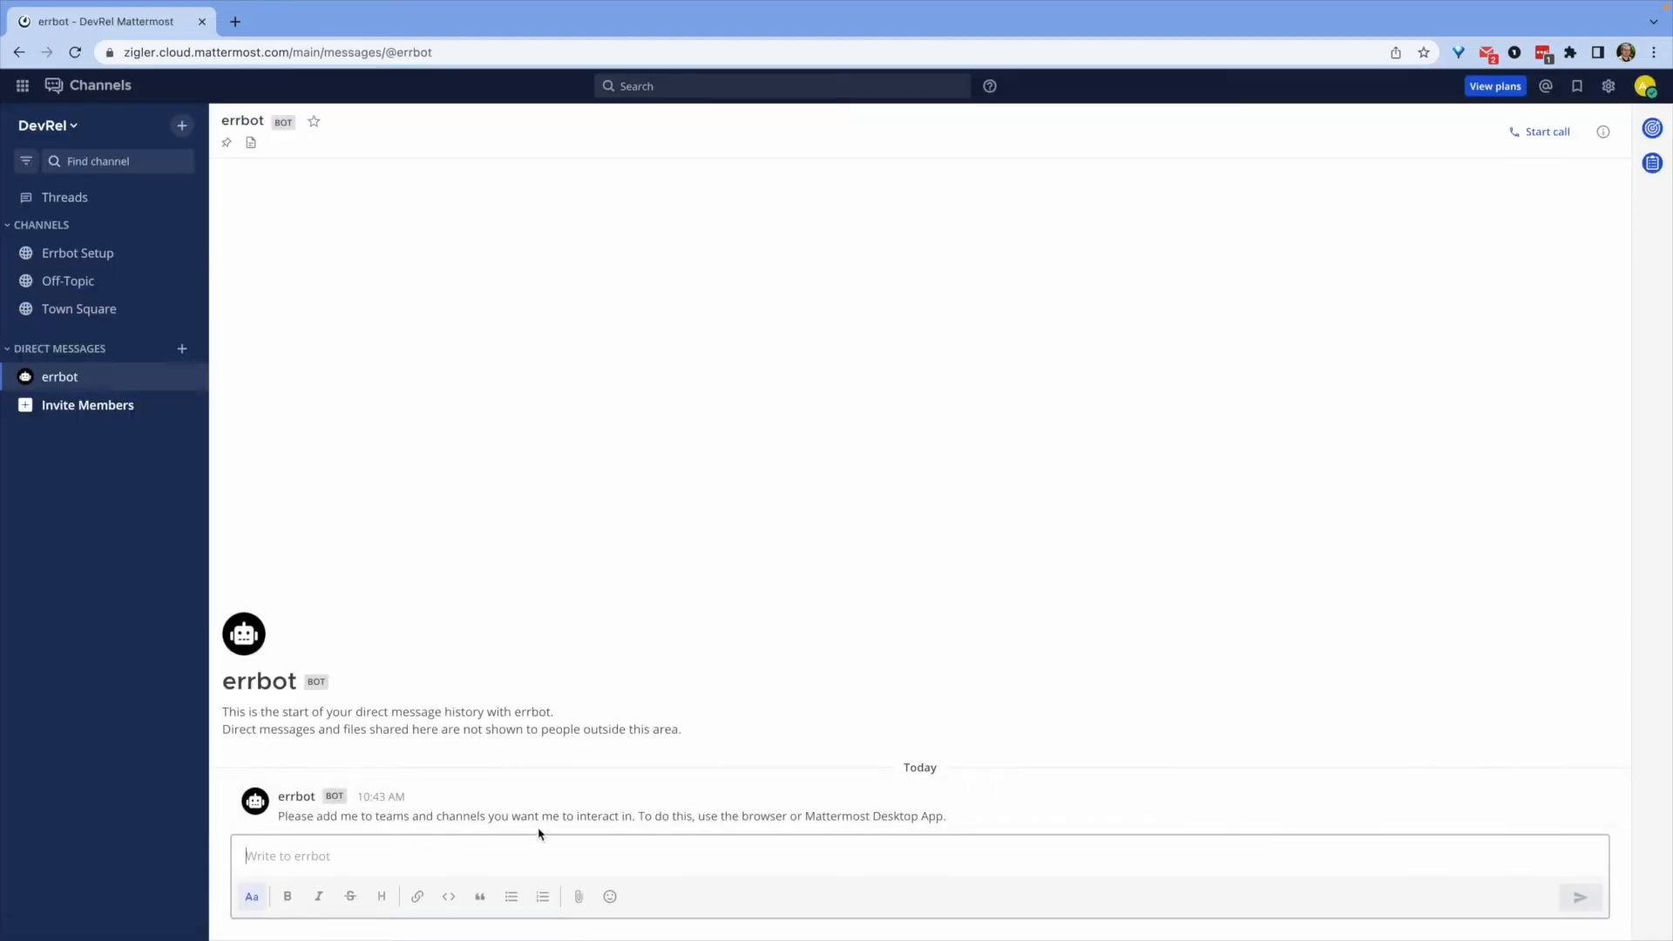
mouse_move(65, 197)
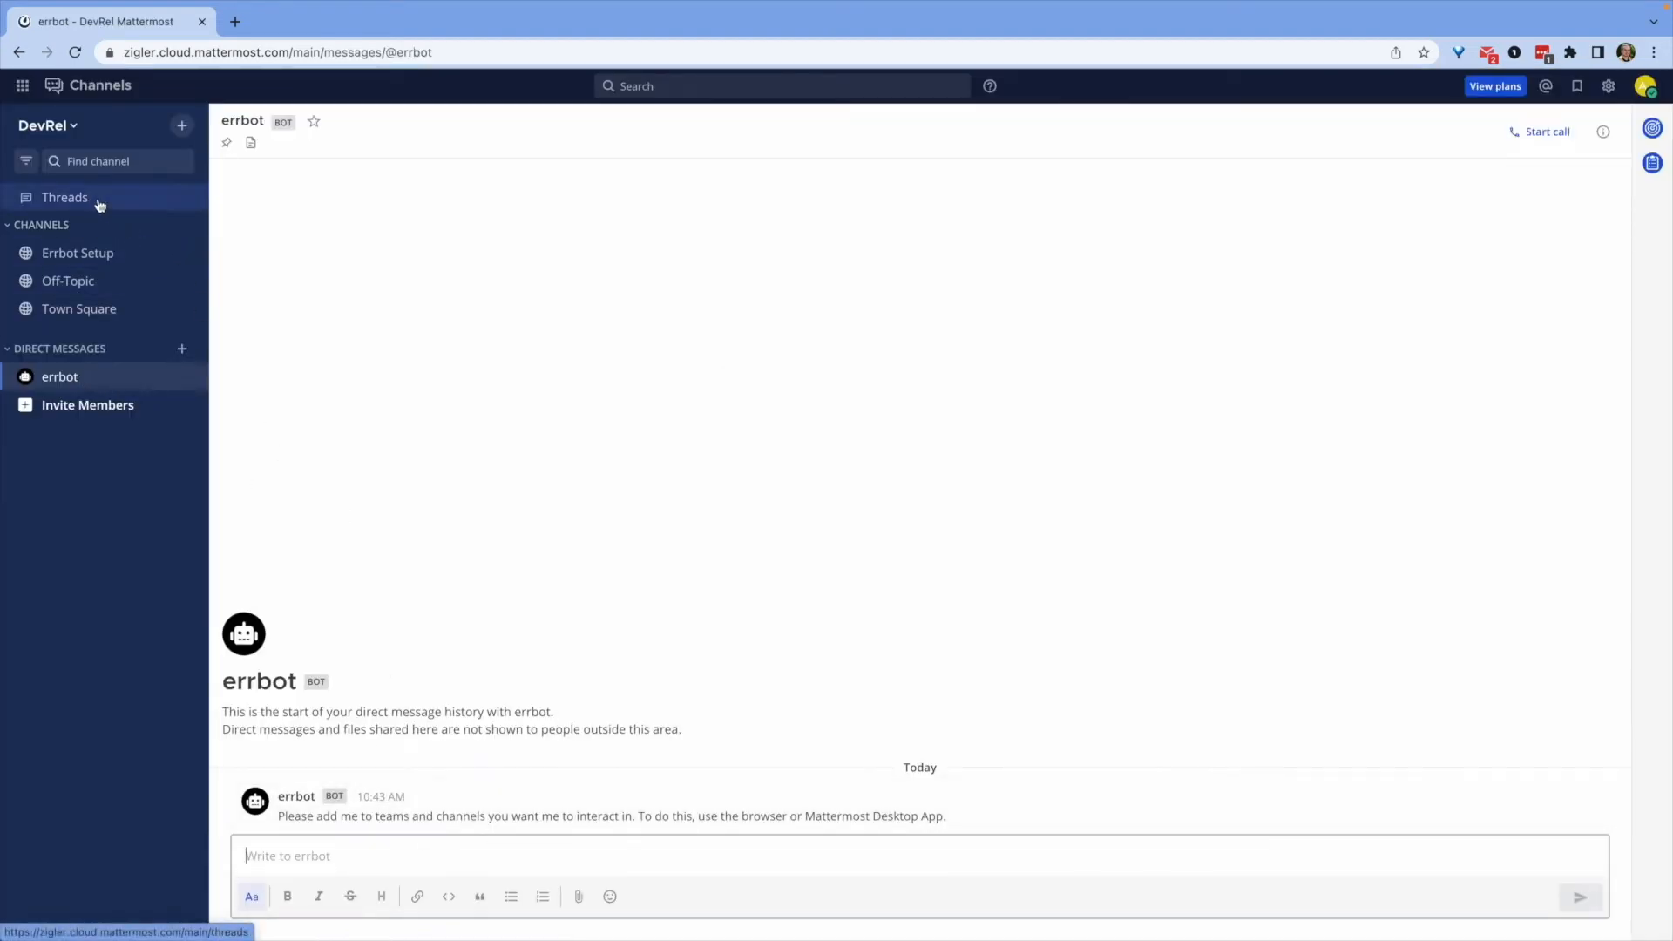
click(87, 404)
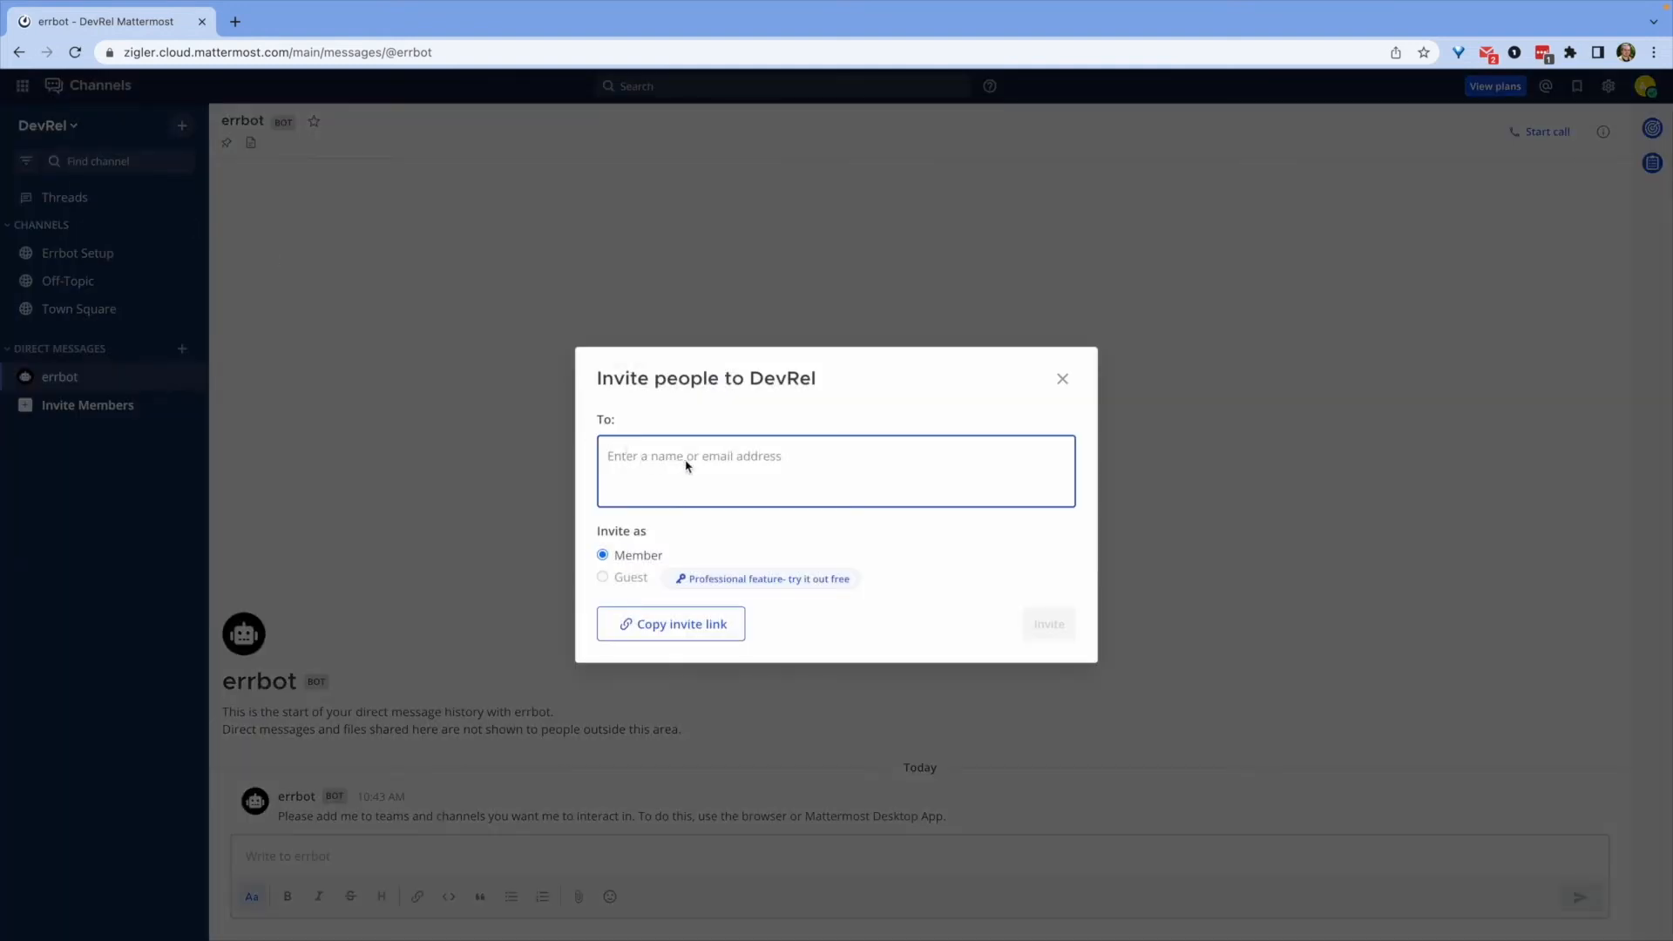
text(errbot)
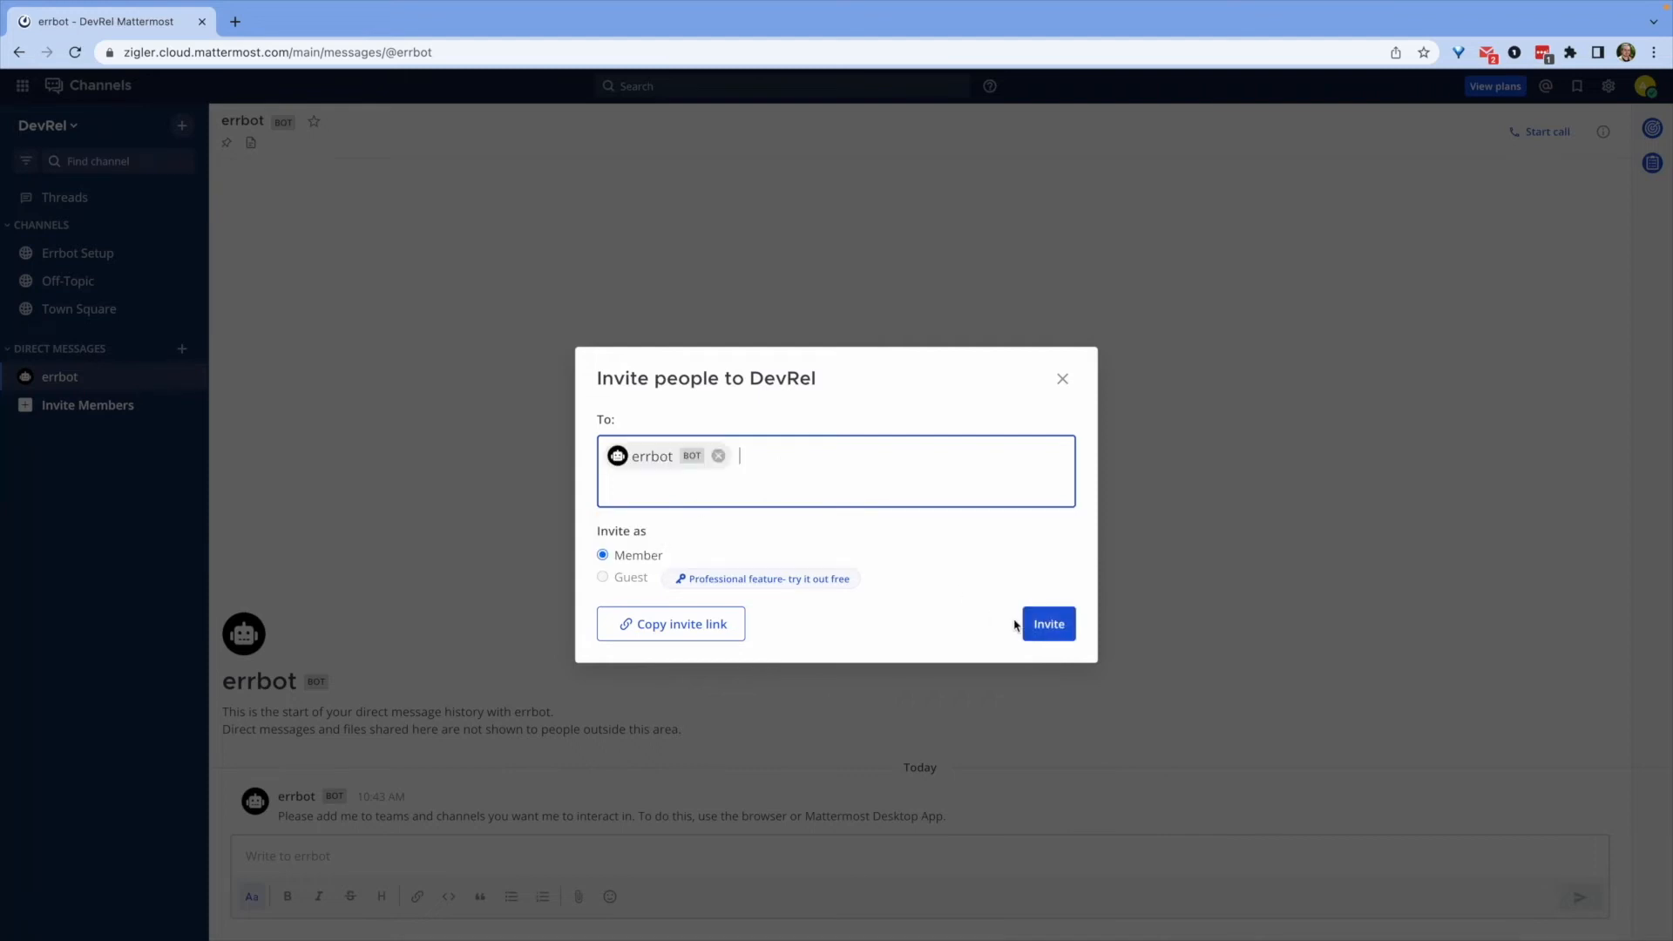
click(1047, 624)
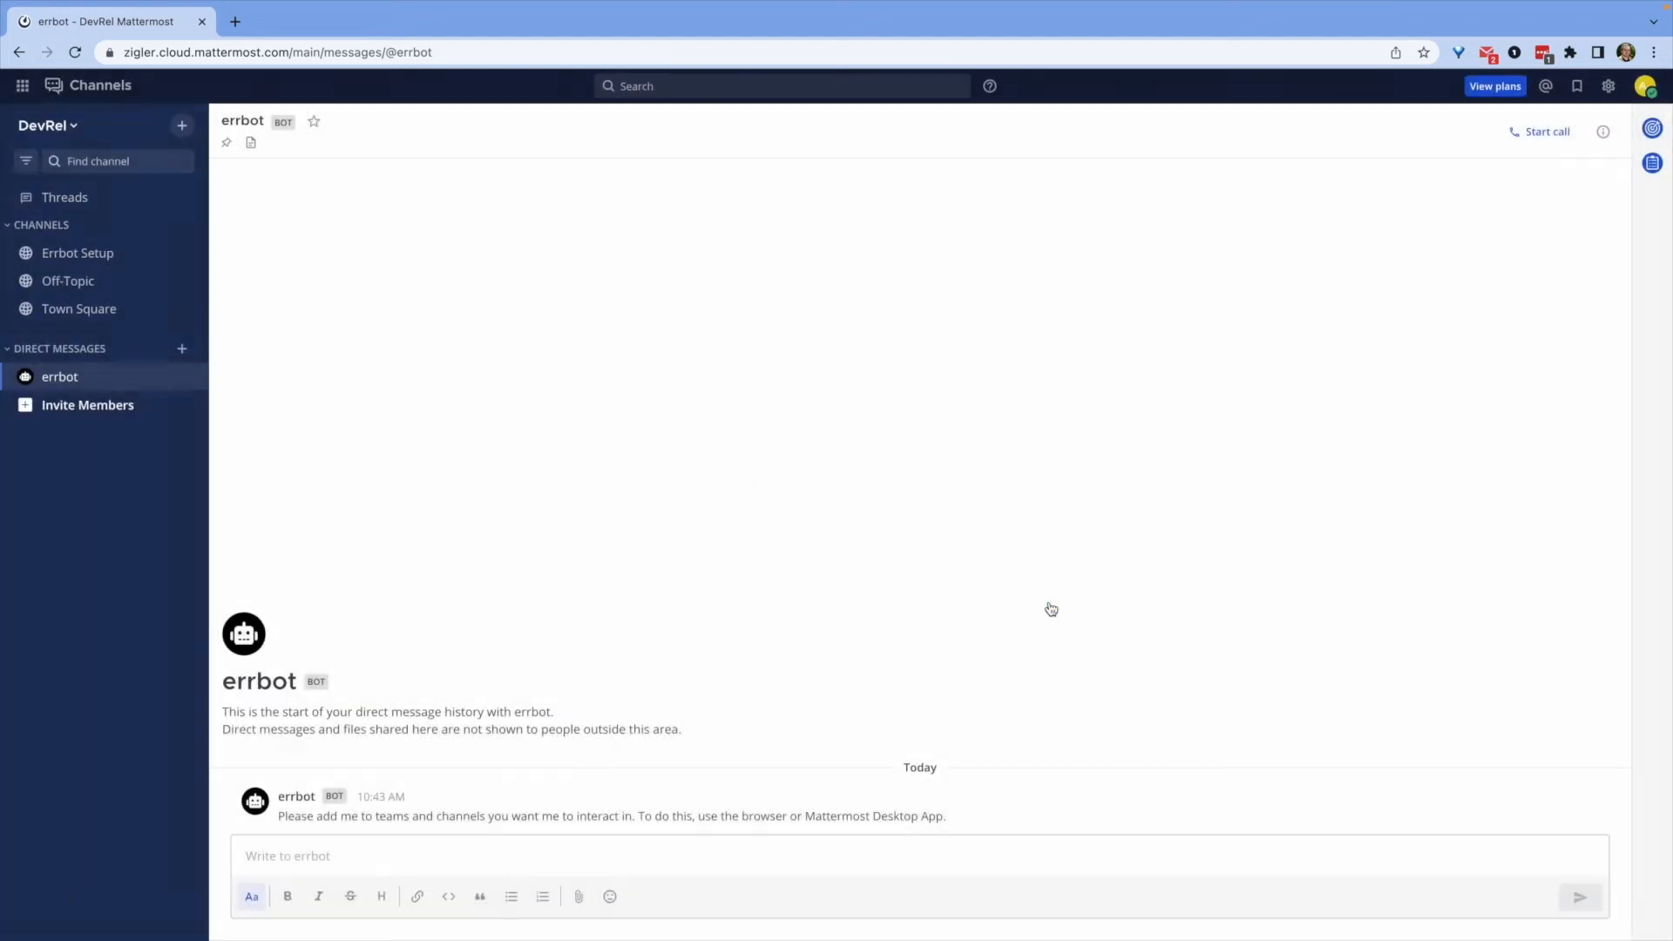
- Add errbot as a member of the Errbot Setup channel
click(77, 253)
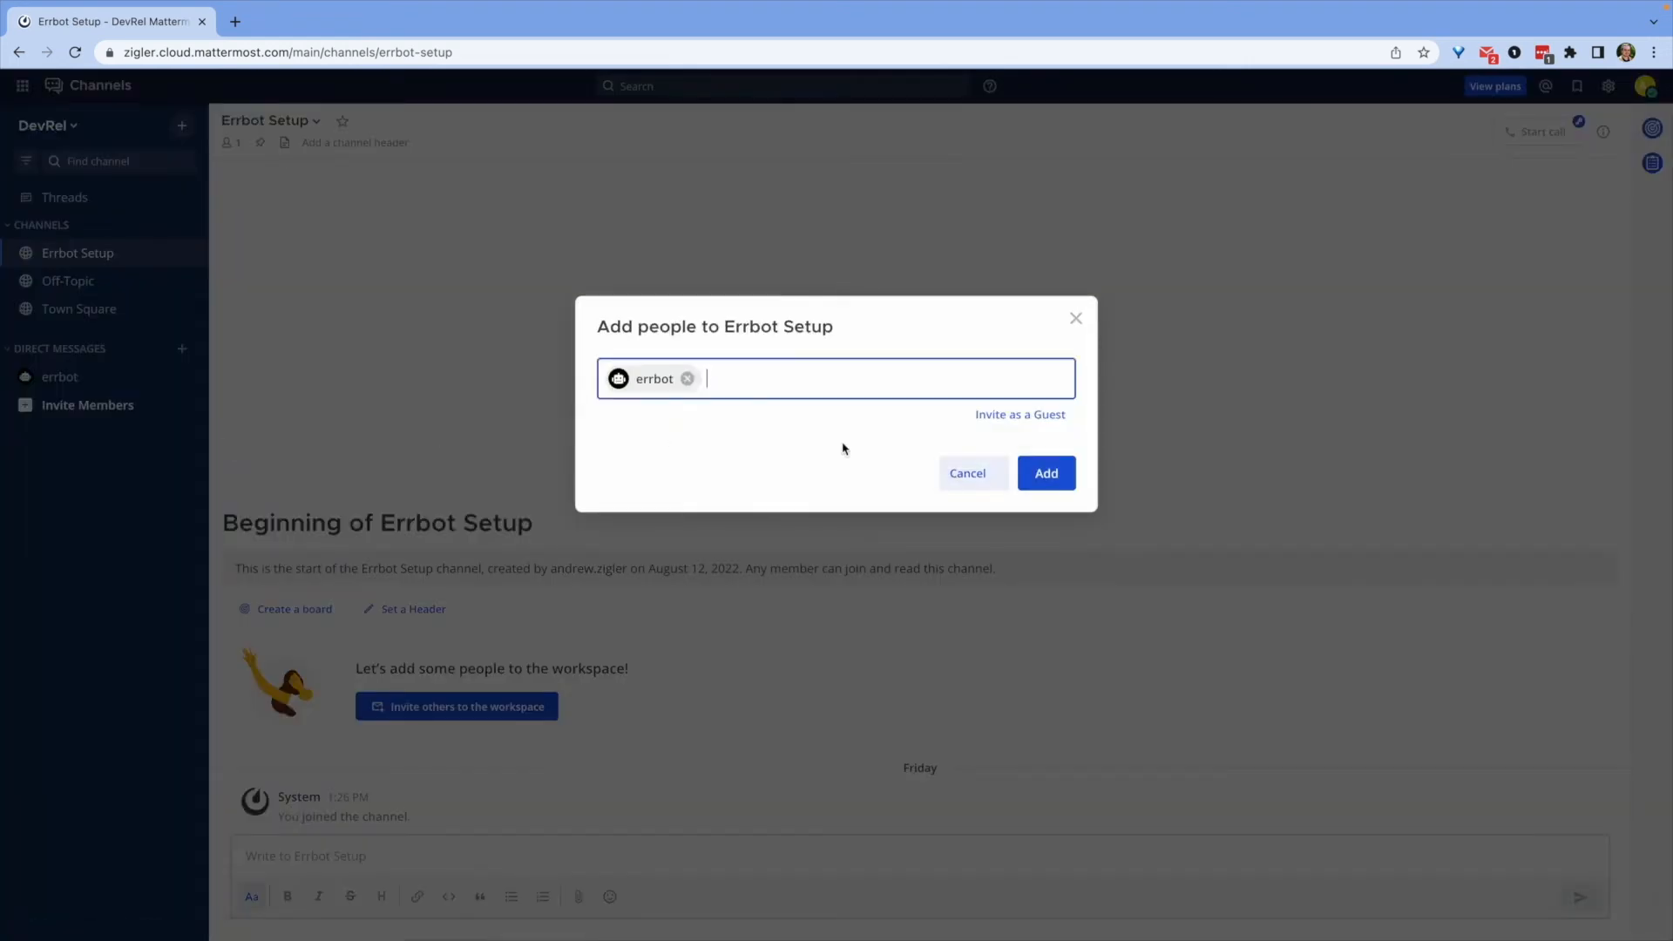
click(1044, 472)
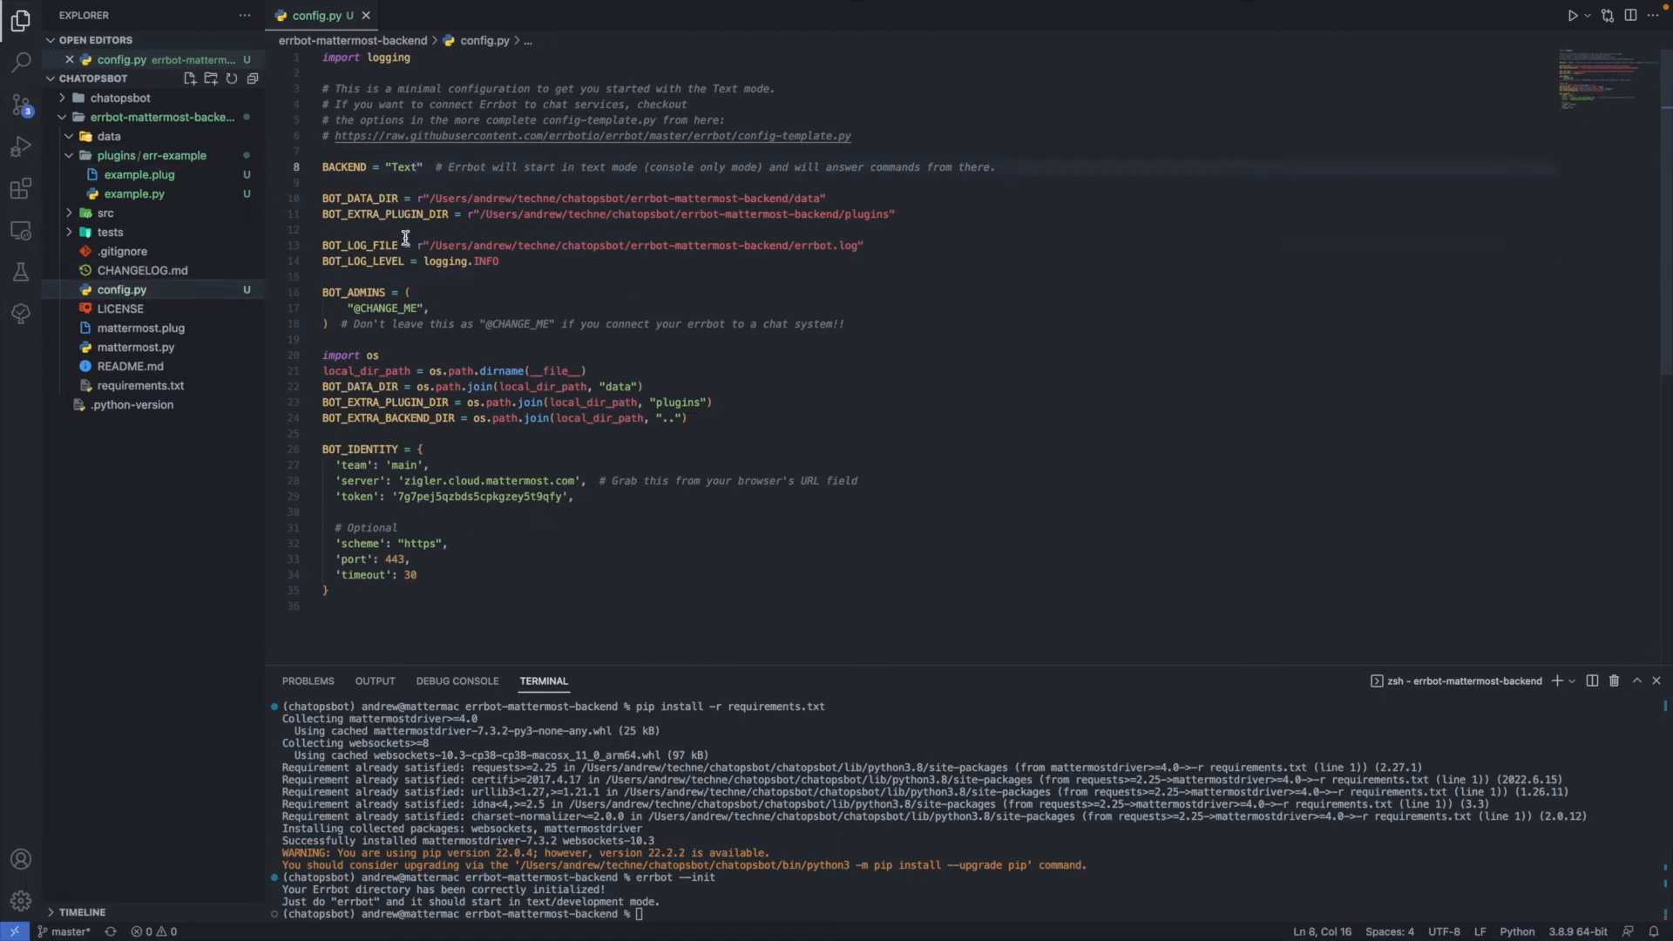
text(Mattermos)
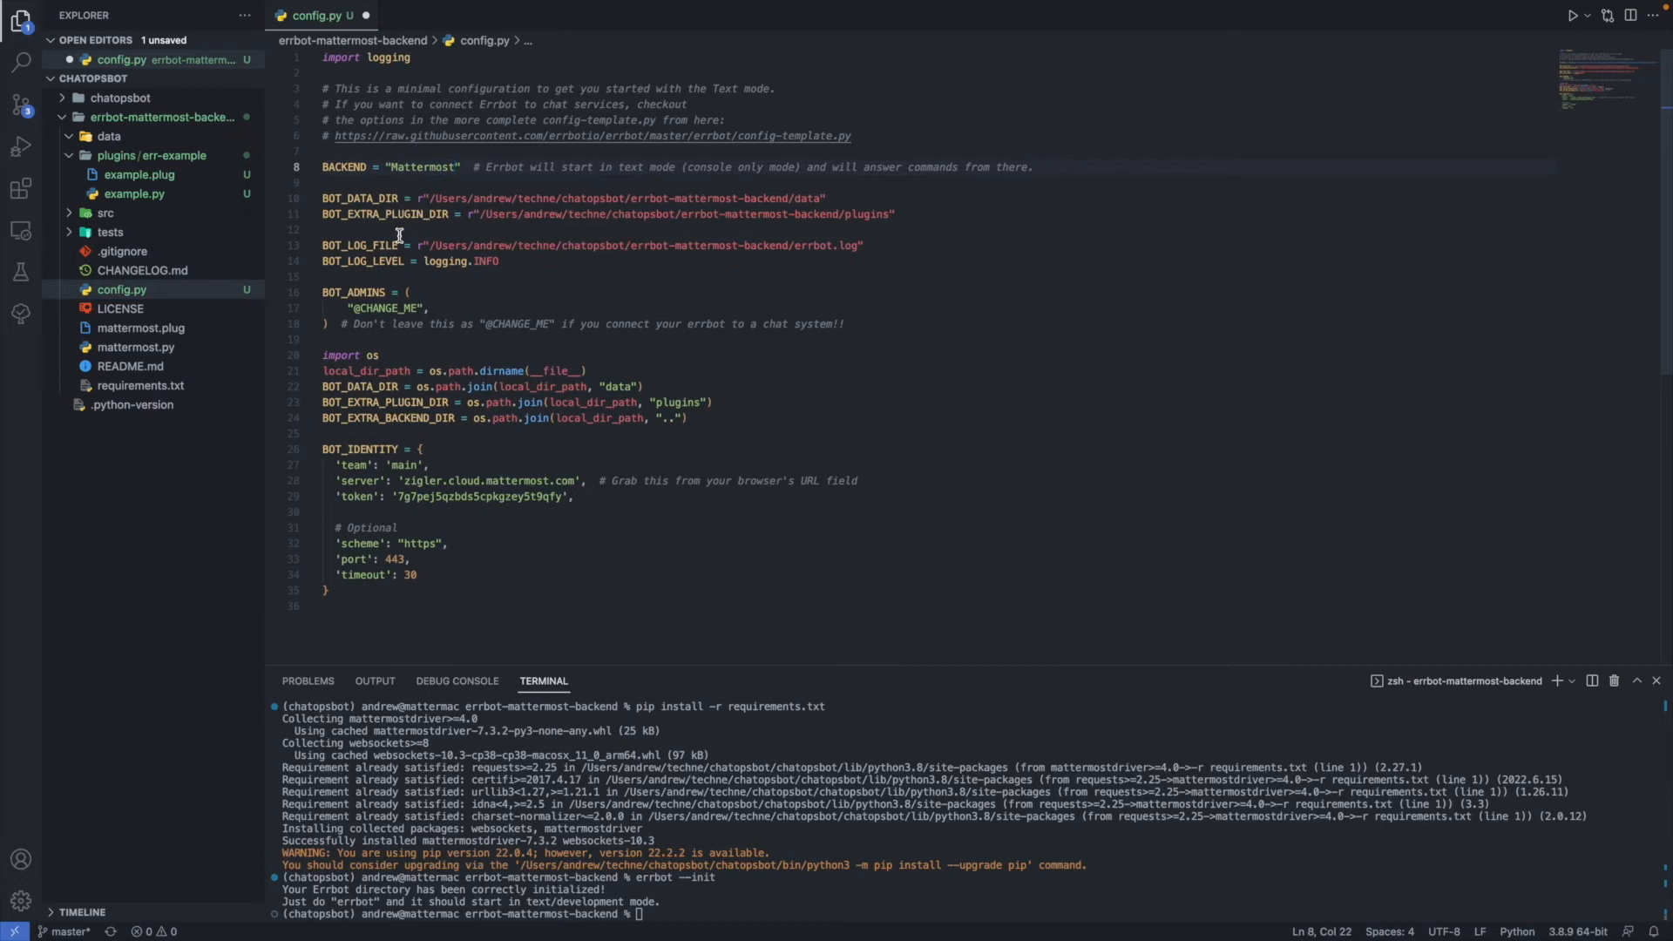
double_click(373, 306)
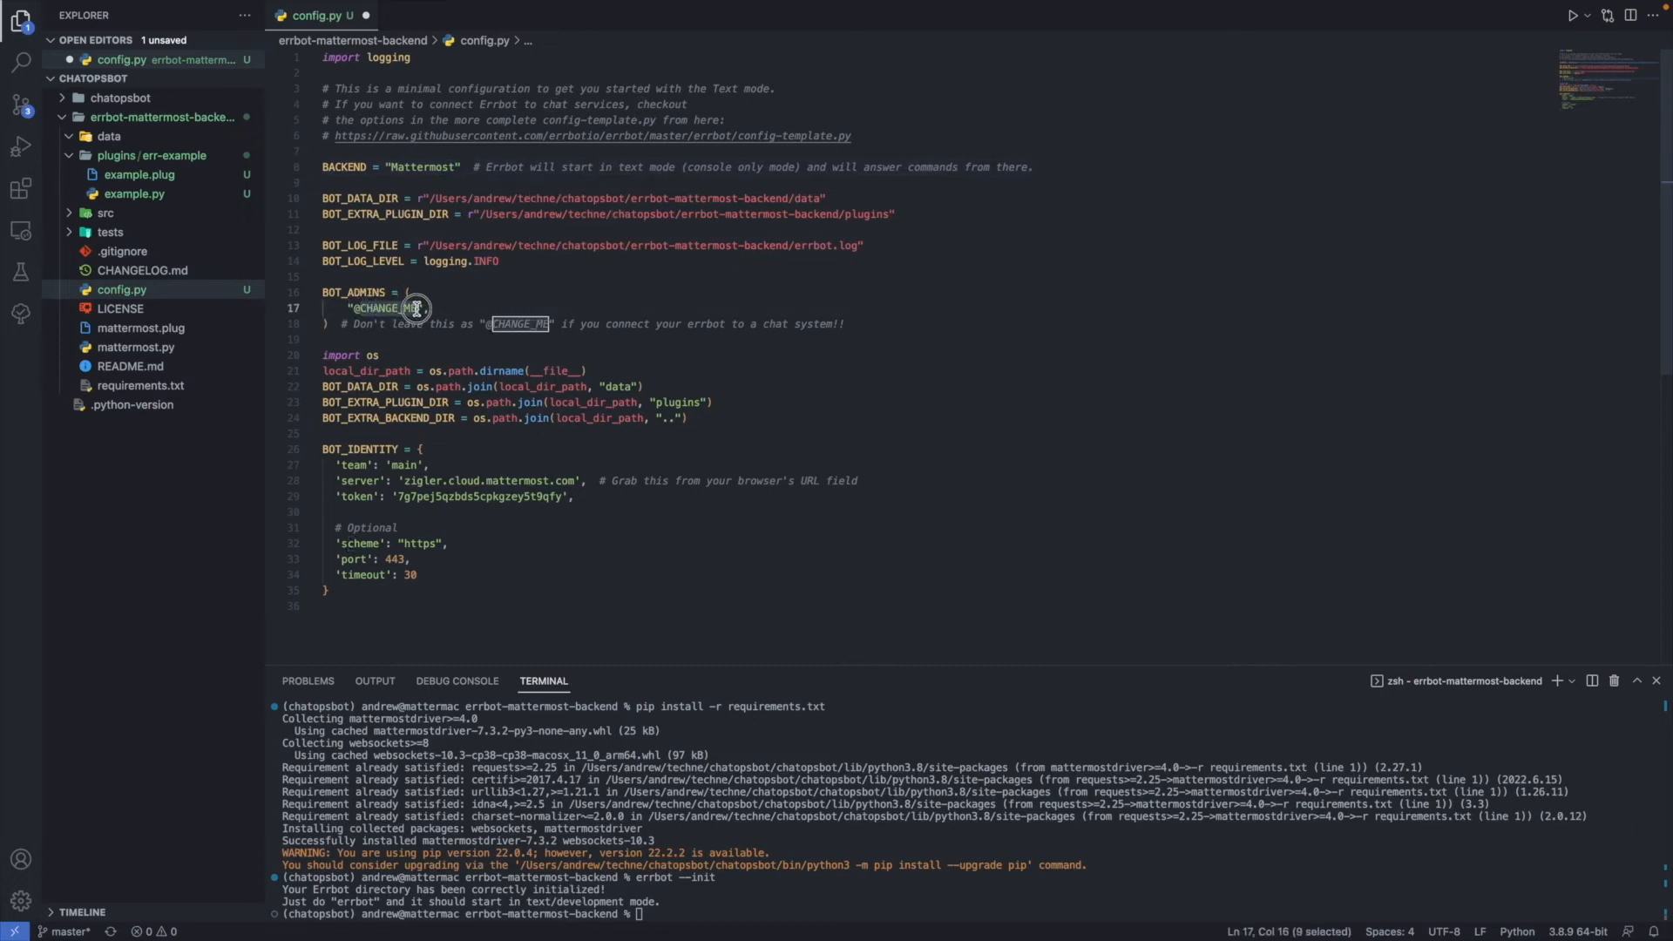
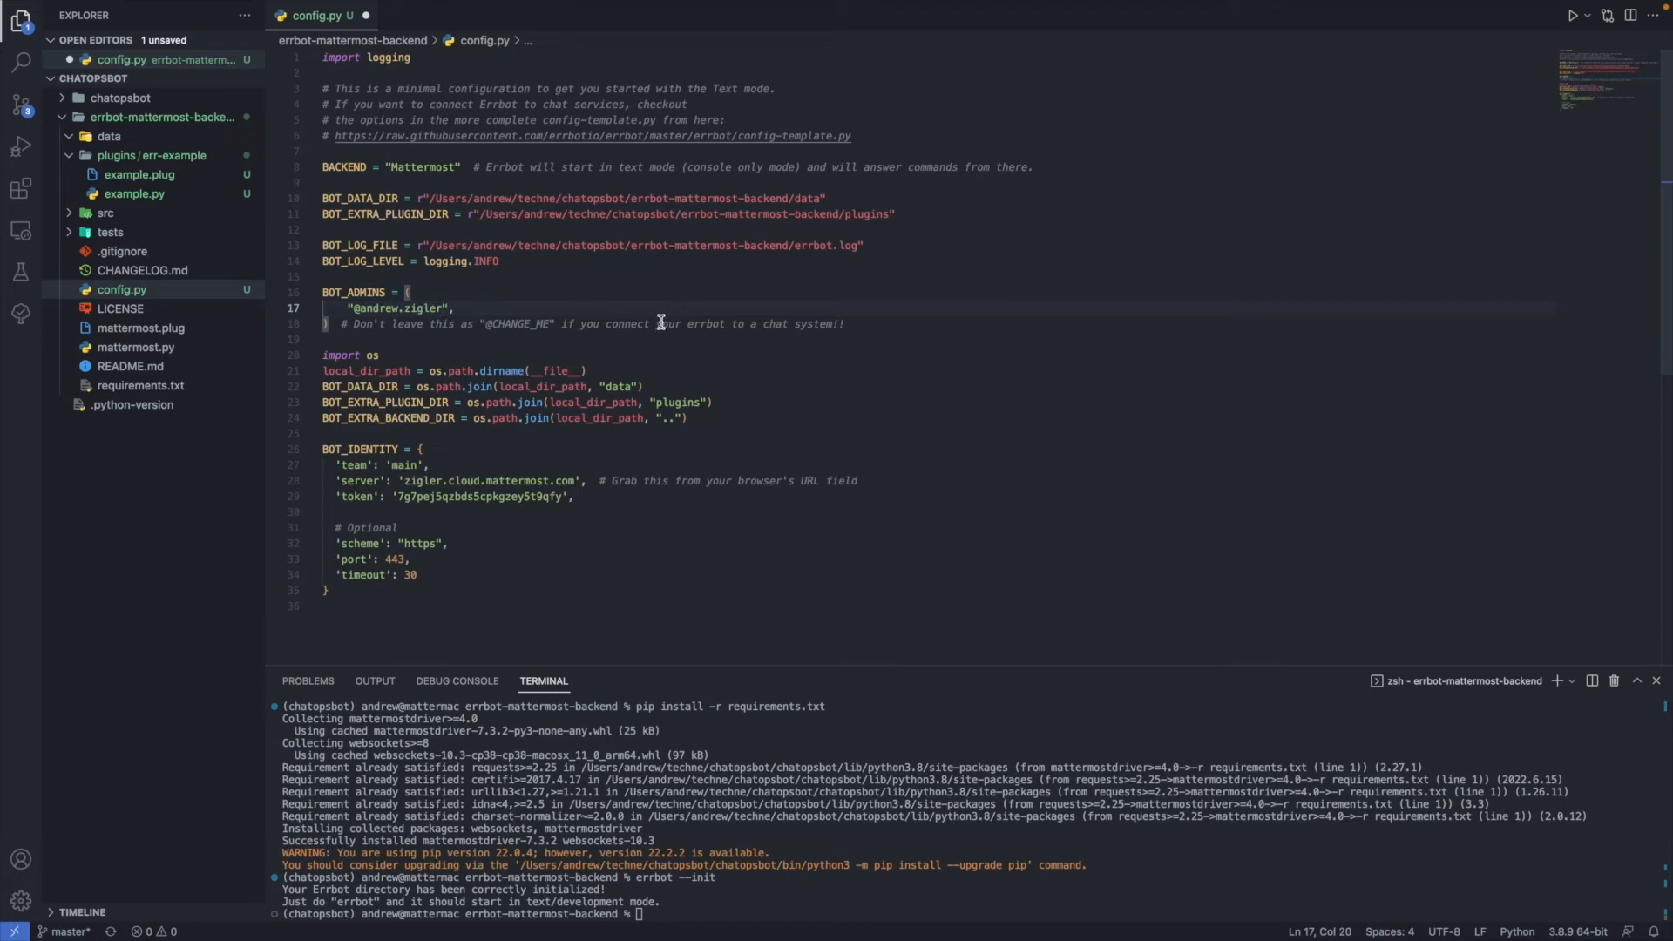
text(DEBUG)
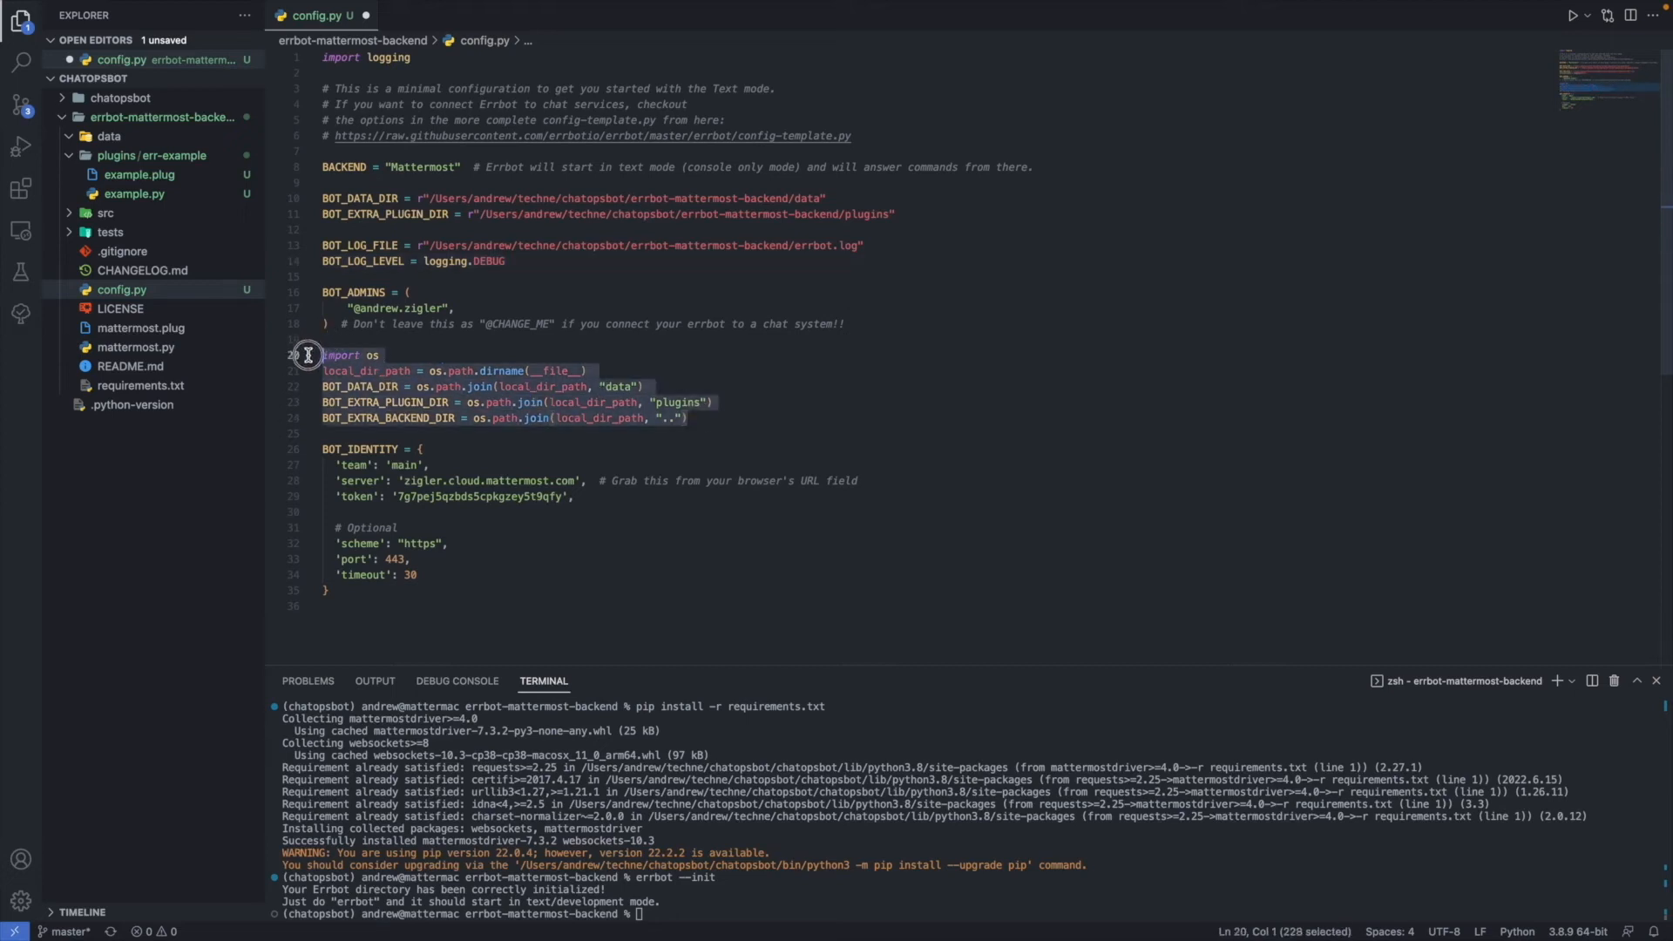
- Adjust the path settings block in config.py for the Mattermost backend
click(392, 387)
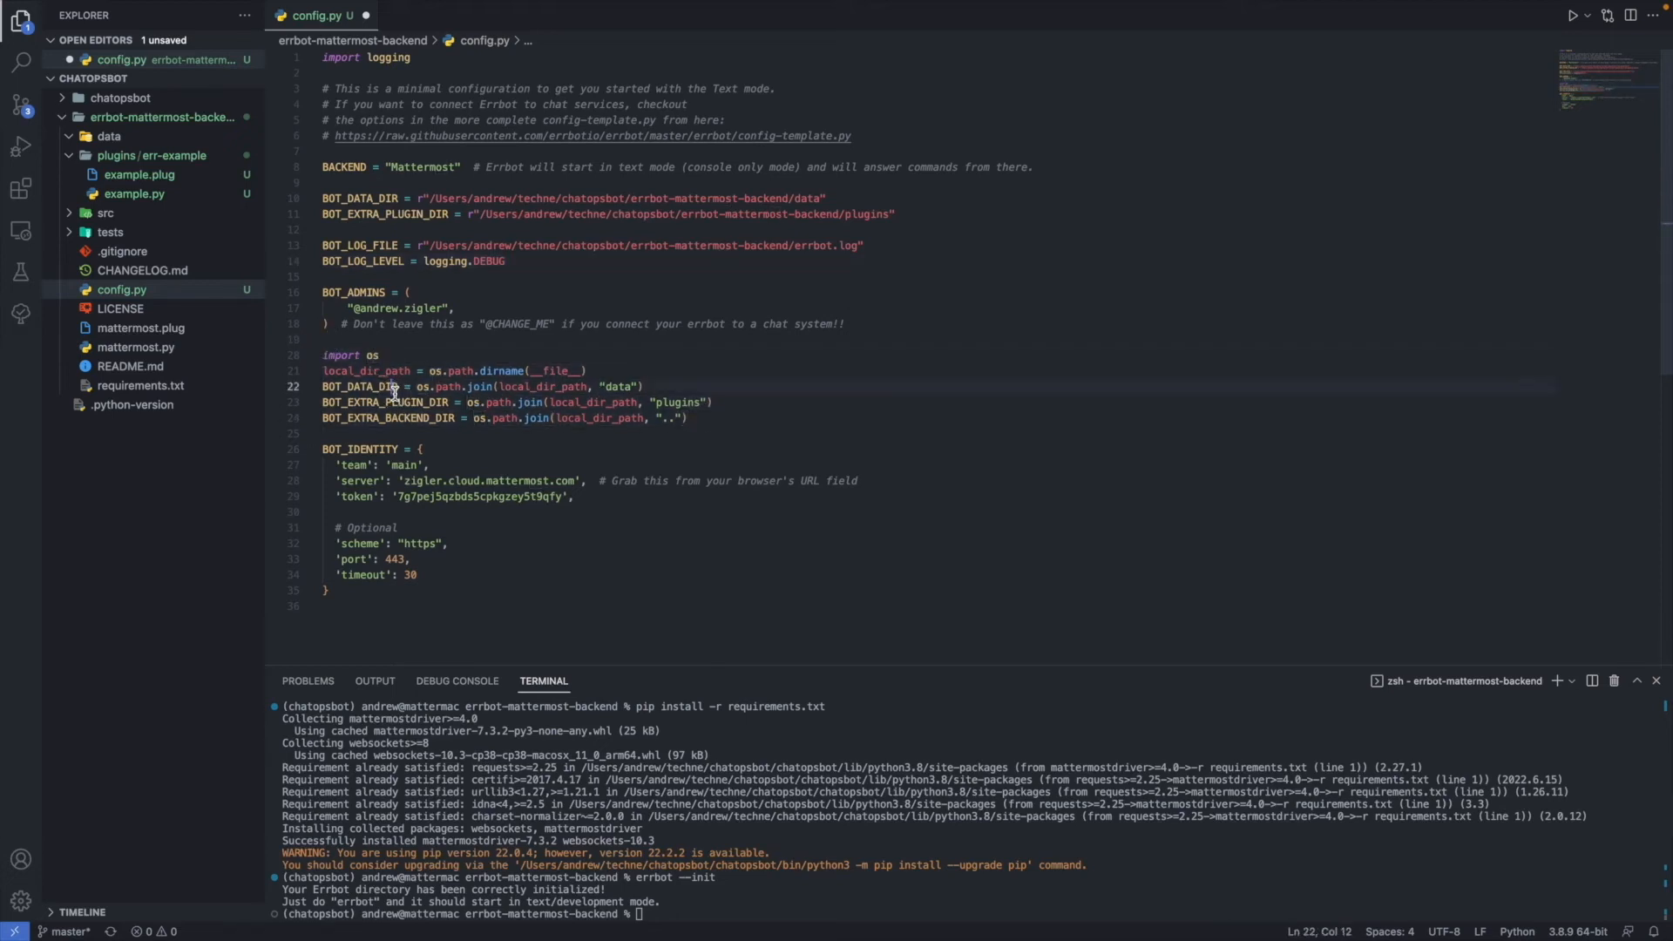
drag(322, 354, 688, 416)
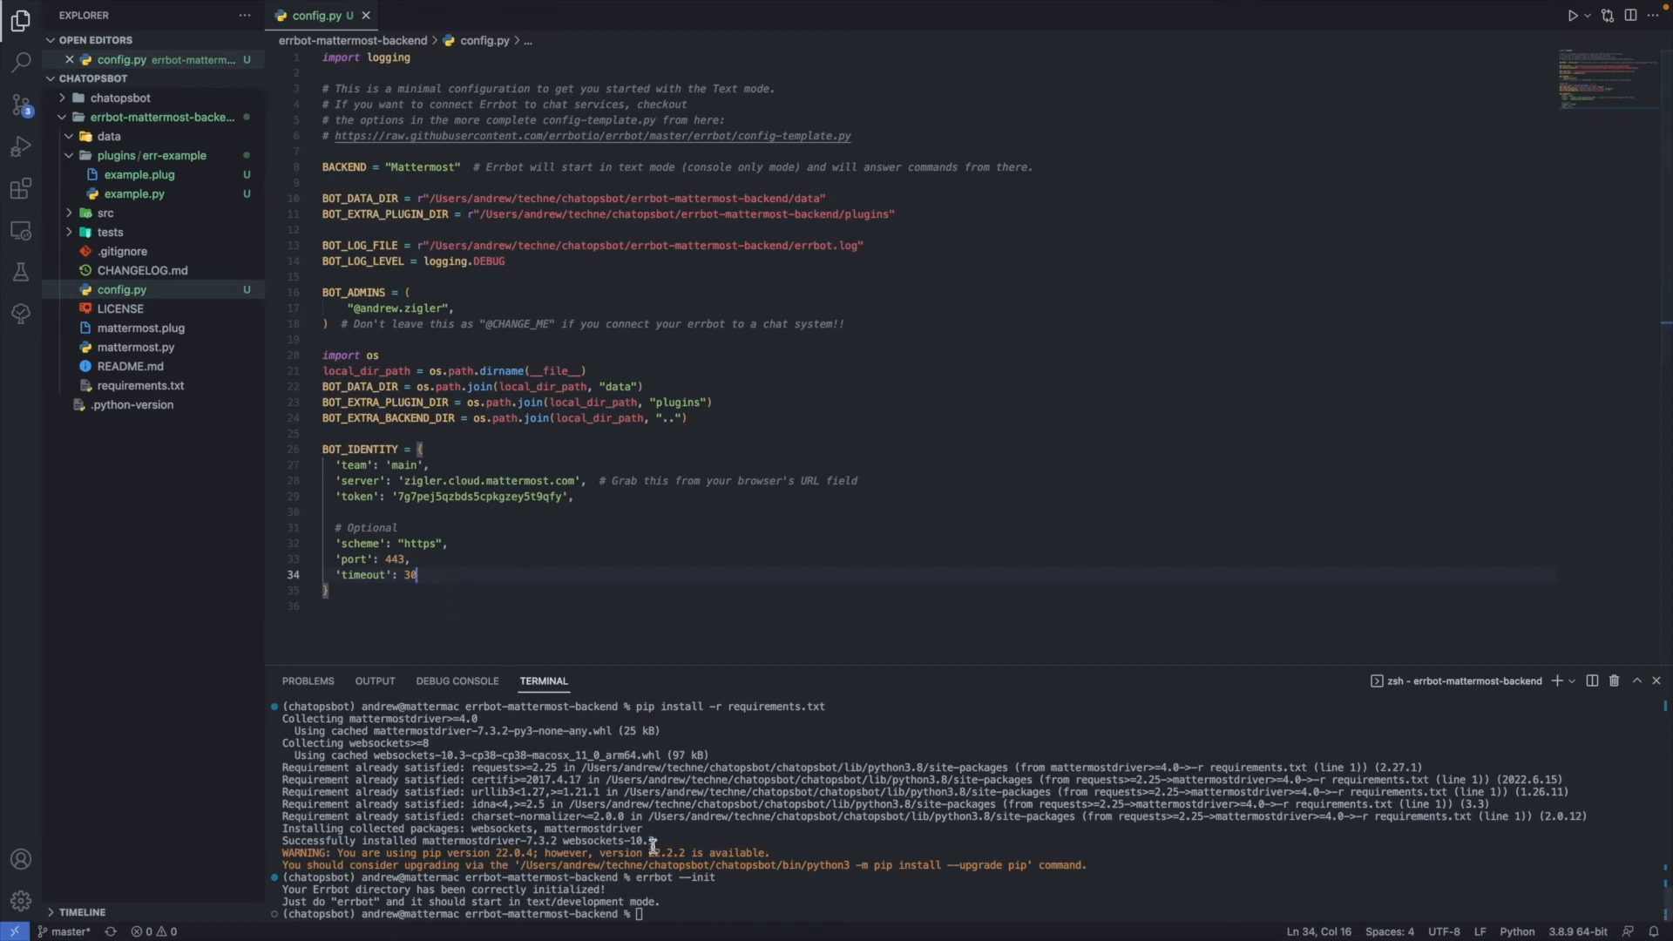
text(e)
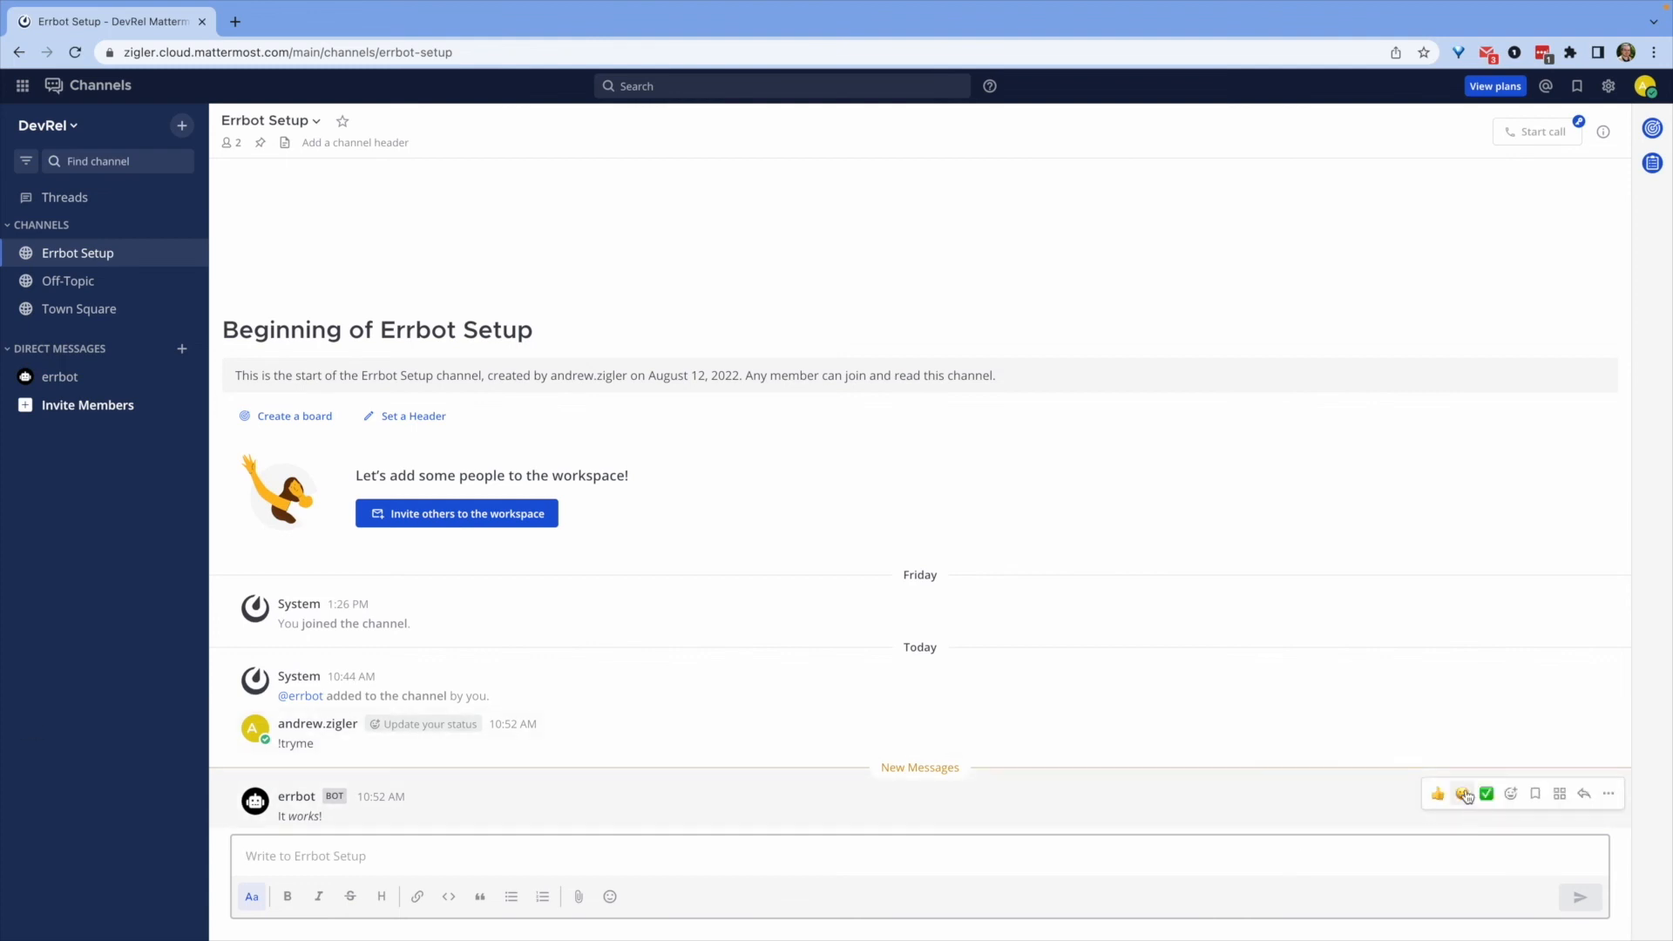
- Add an emoji reaction to errbot's 'It works!' reply in Errbot Setup
click(1462, 794)
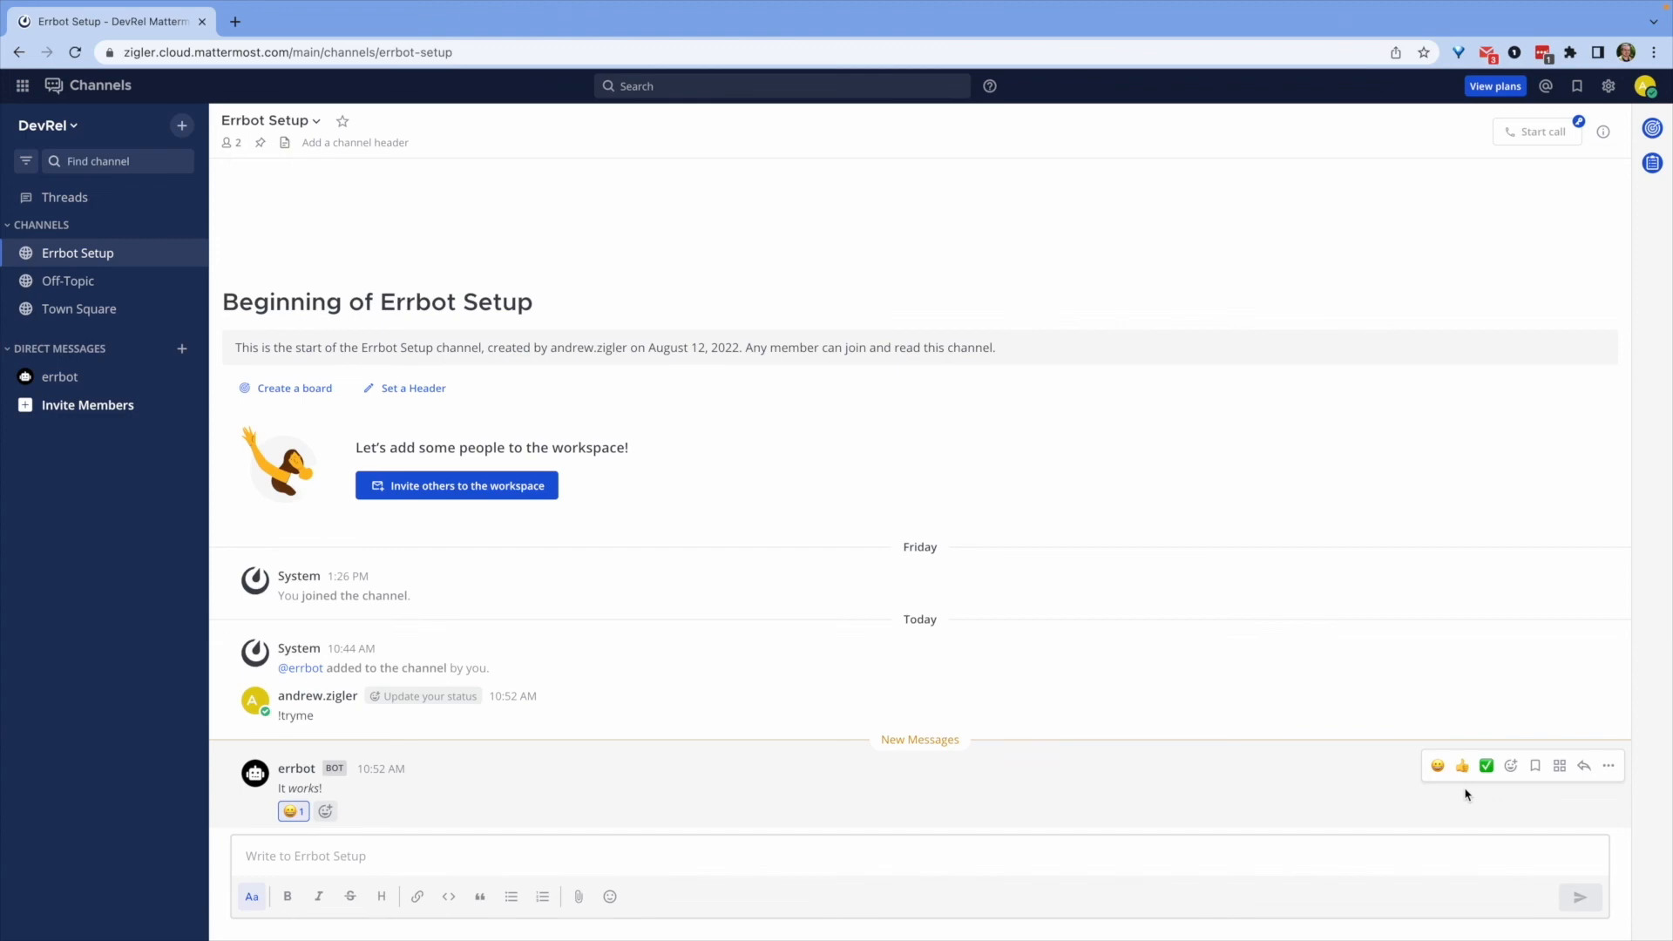